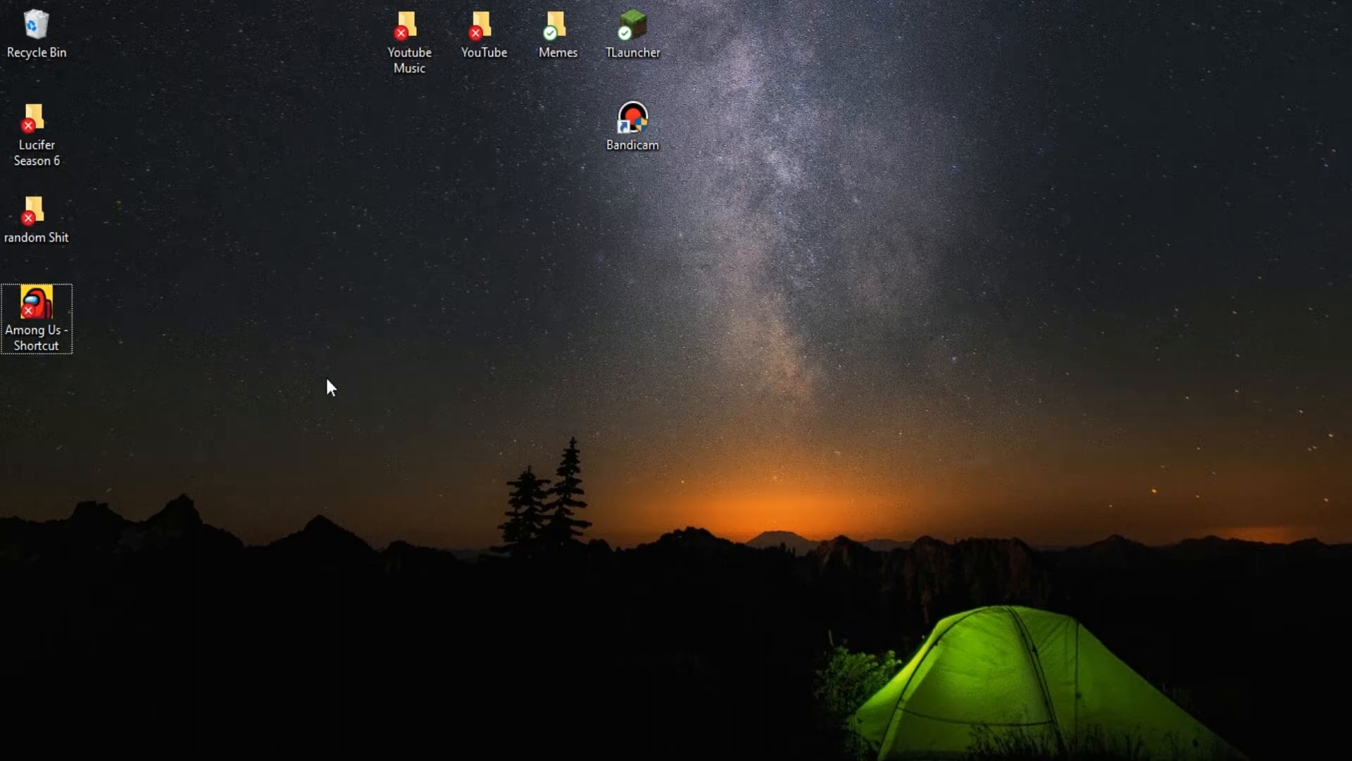
mouse_move(170, 440)
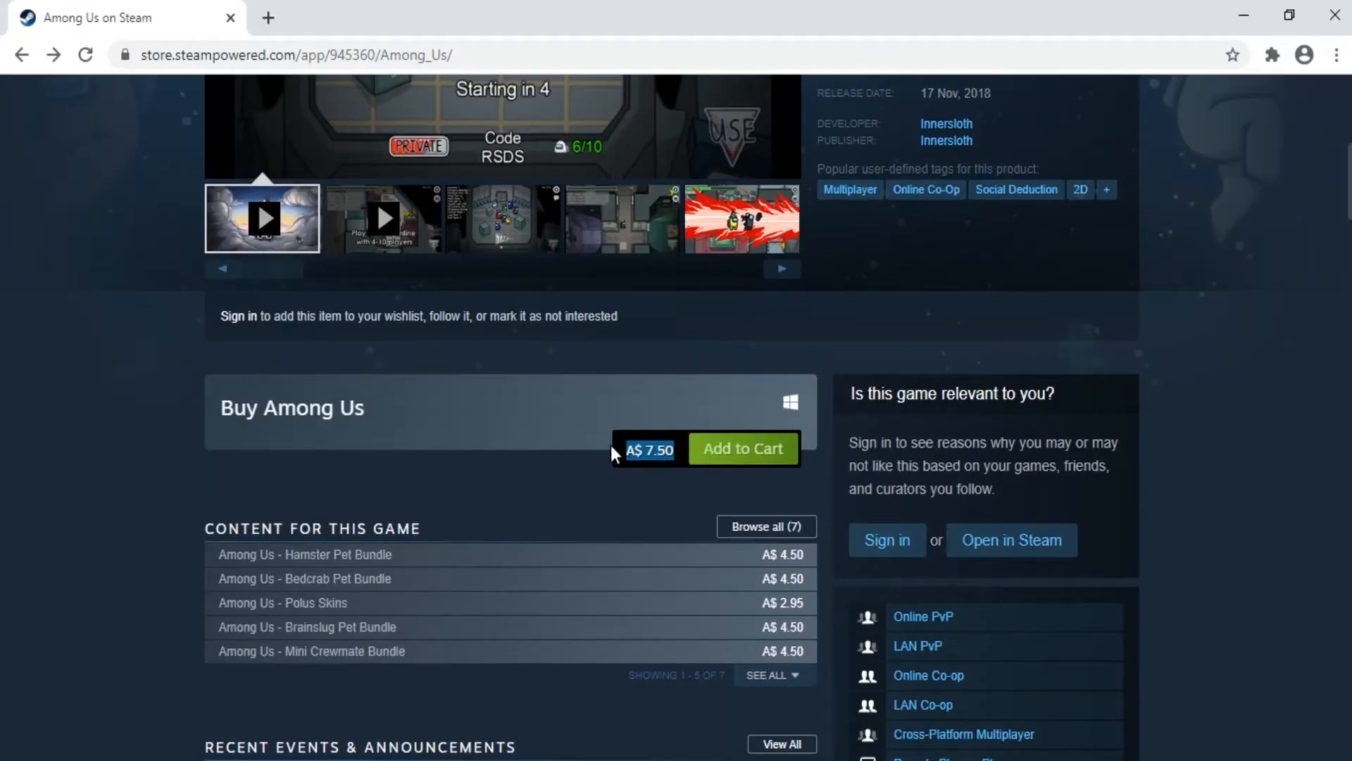
mouse_move(713, 484)
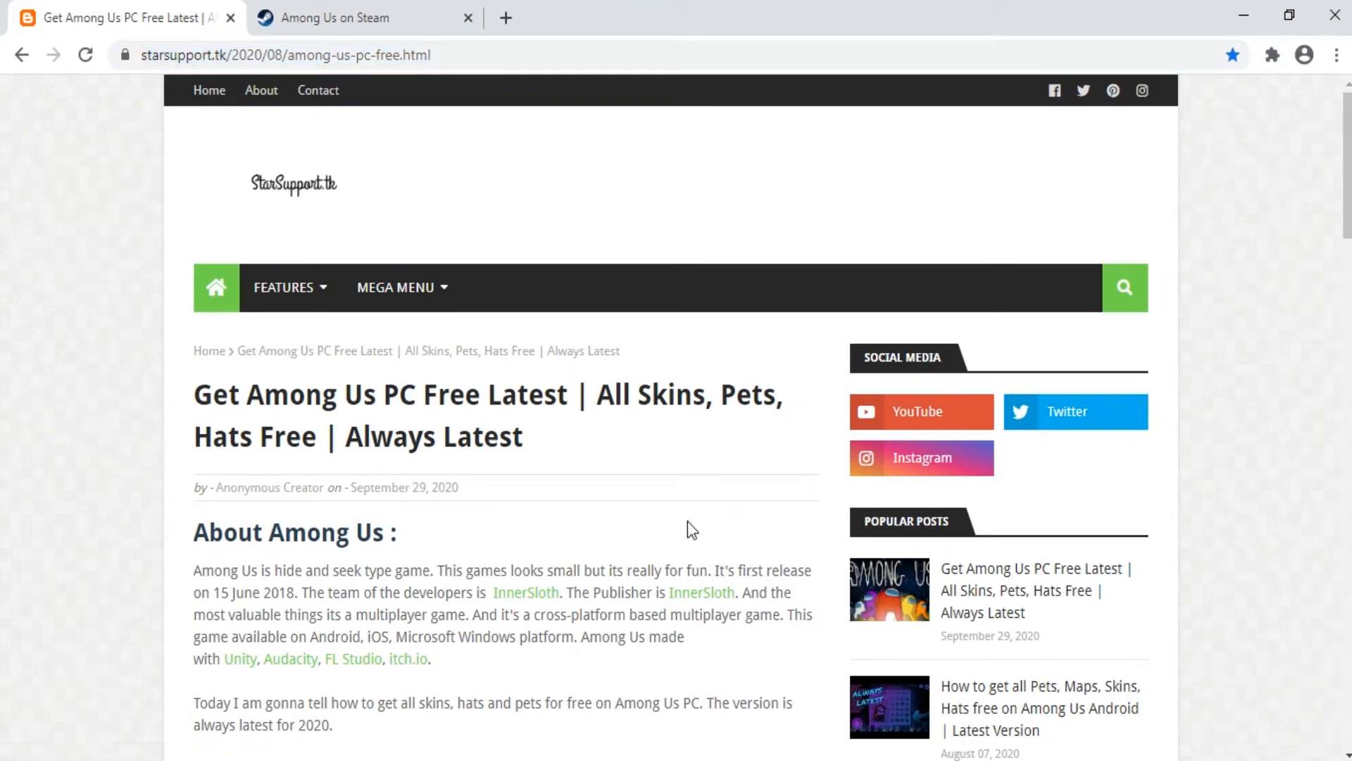
- Follow the article's Download Now link to the MediaFire page for Among.Us.v2020.9.9s.zip
scroll("down", 3)
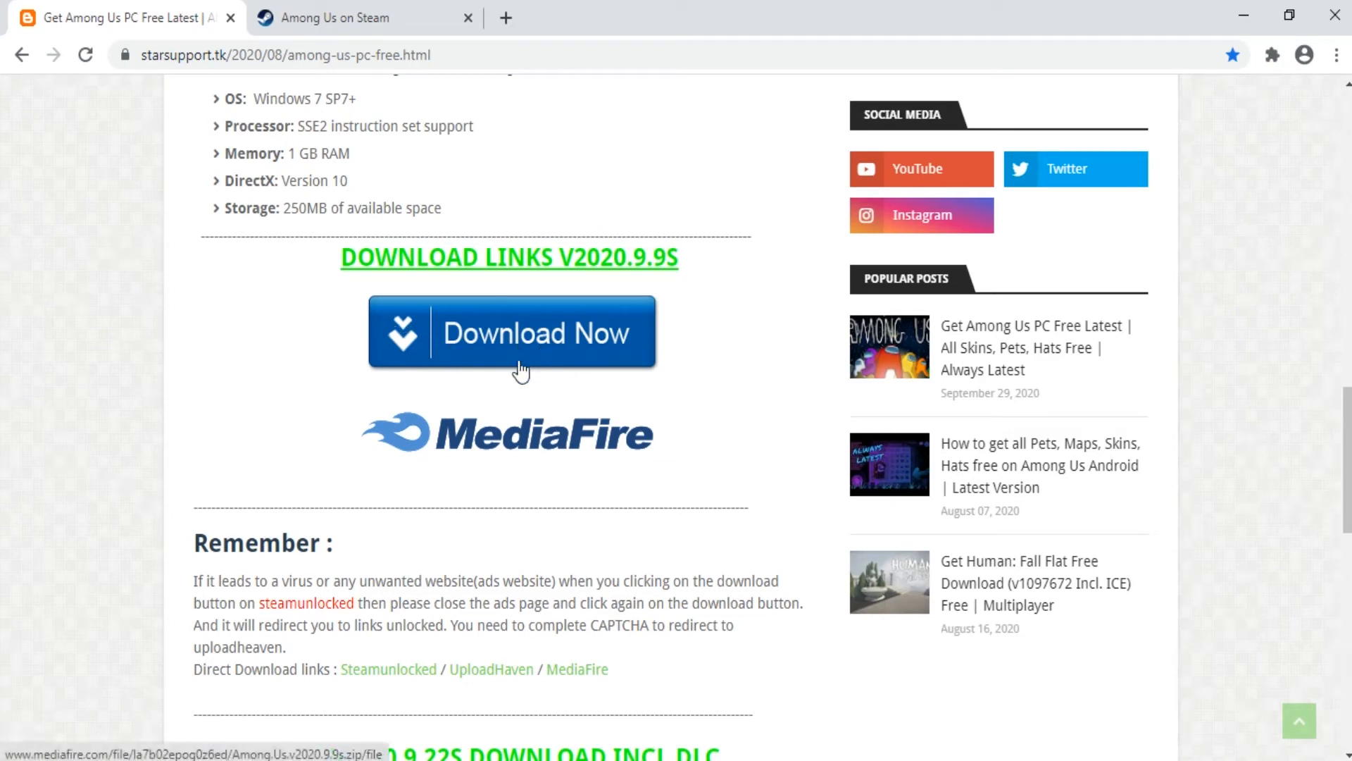
left_click(511, 334)
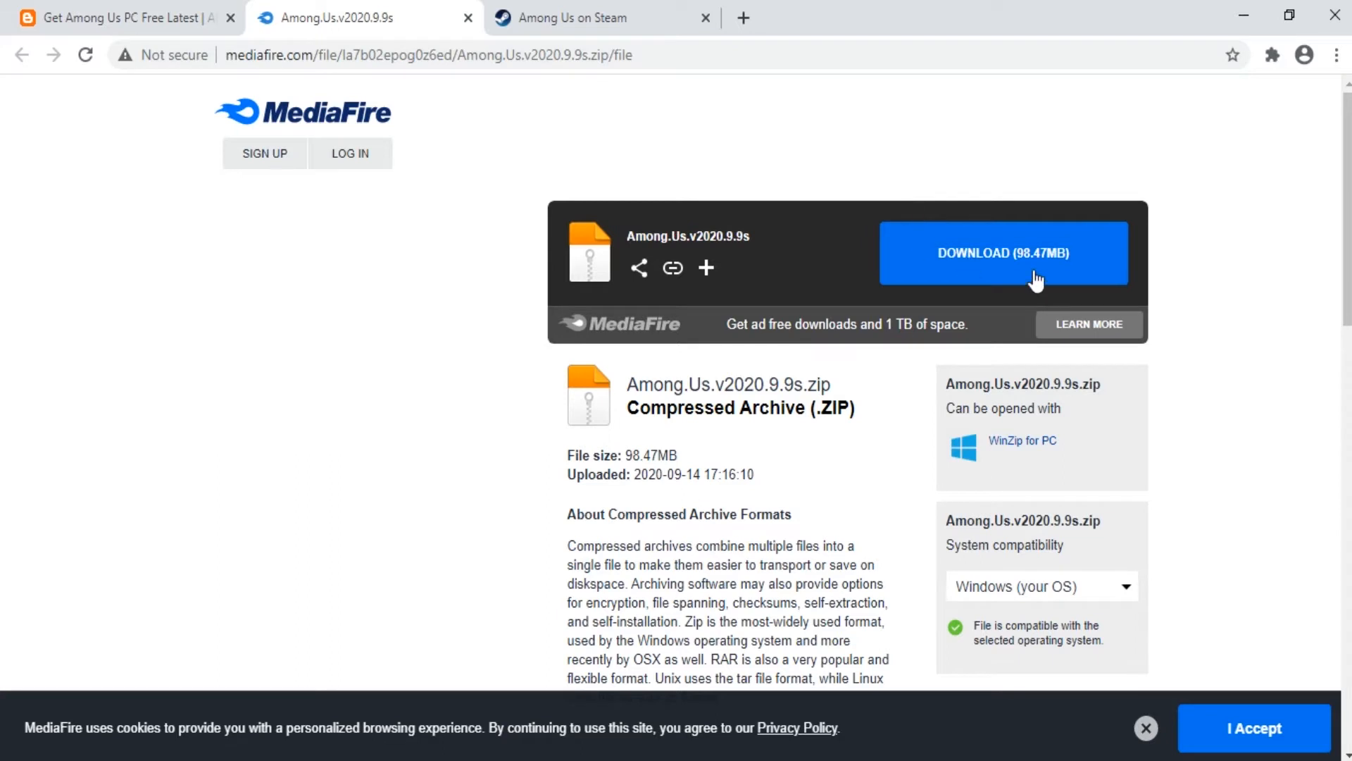
- Download the 98.47 MB Among.Us.v2020.9.9s.zip archive to the desktop
left_click(1001, 252)
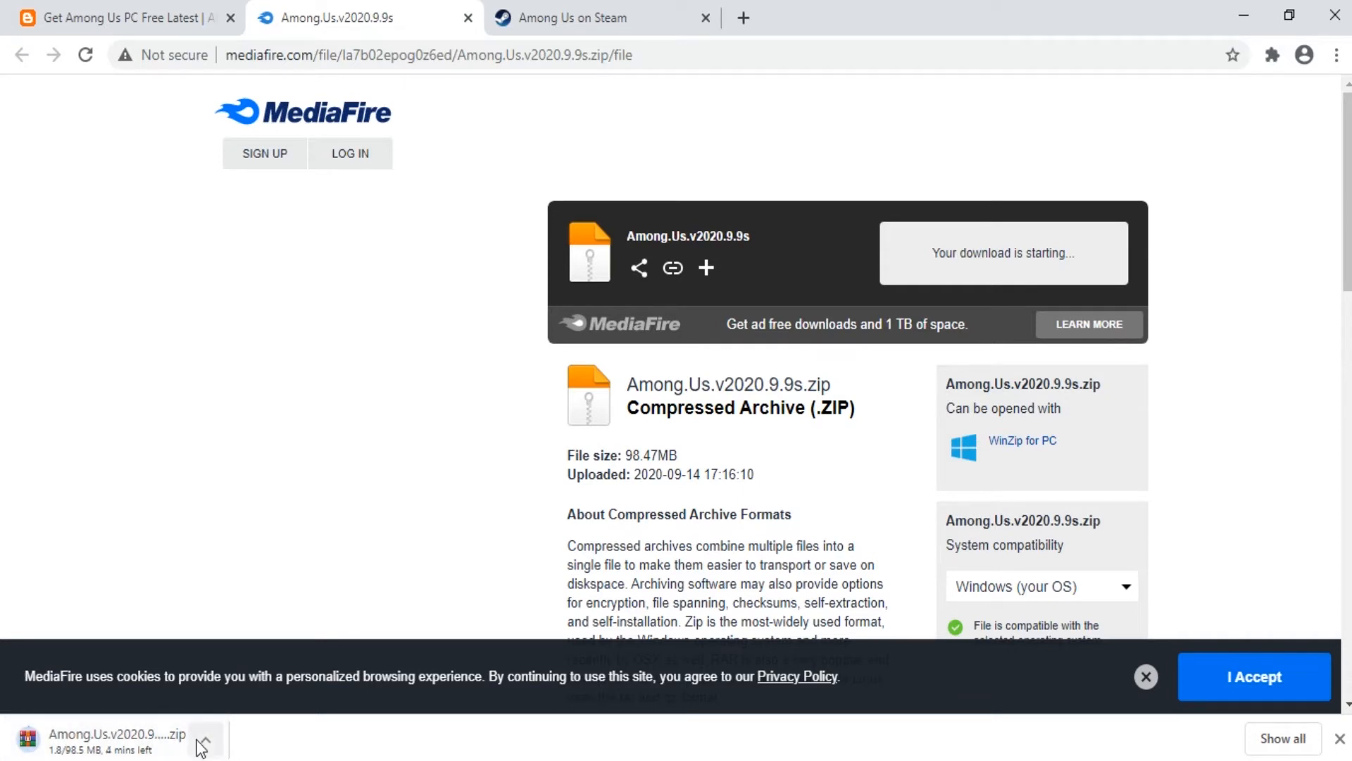
left_click(206, 738)
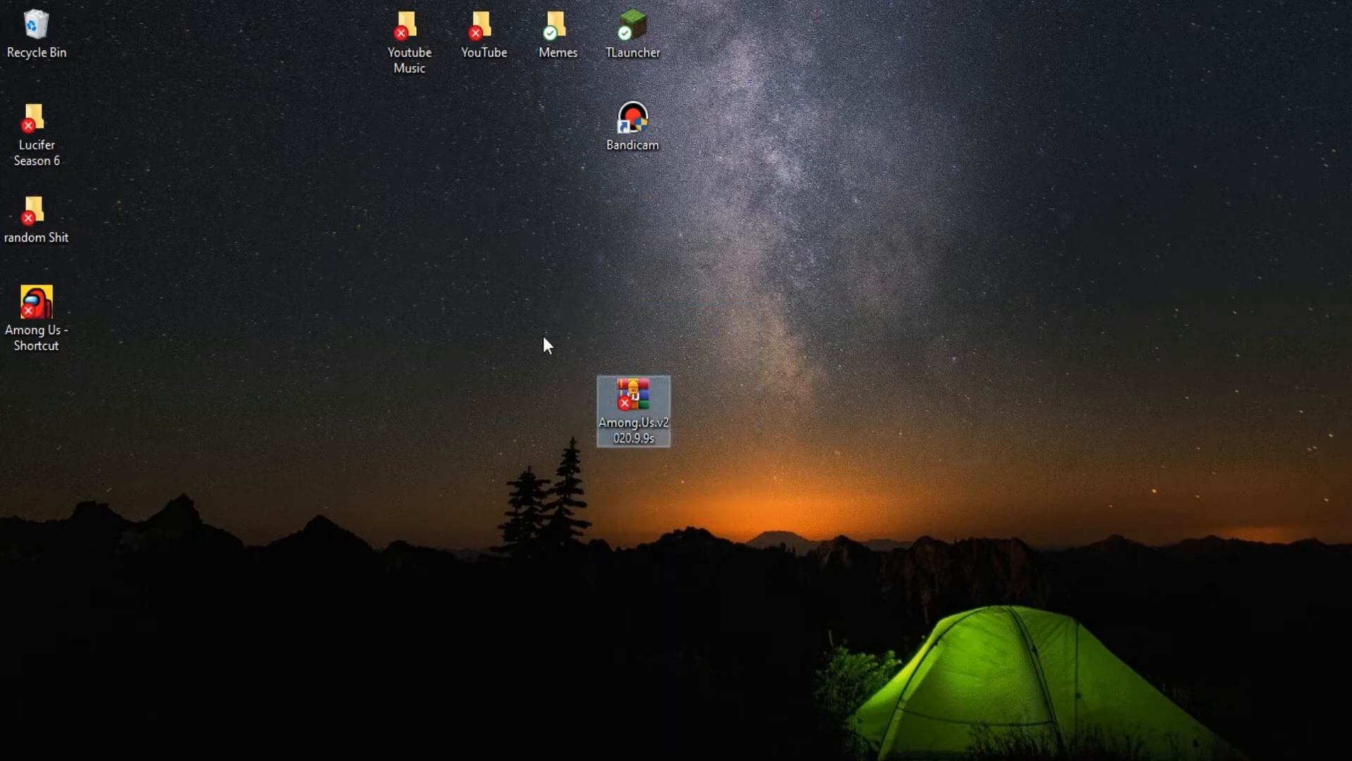
mouse_move(576, 344)
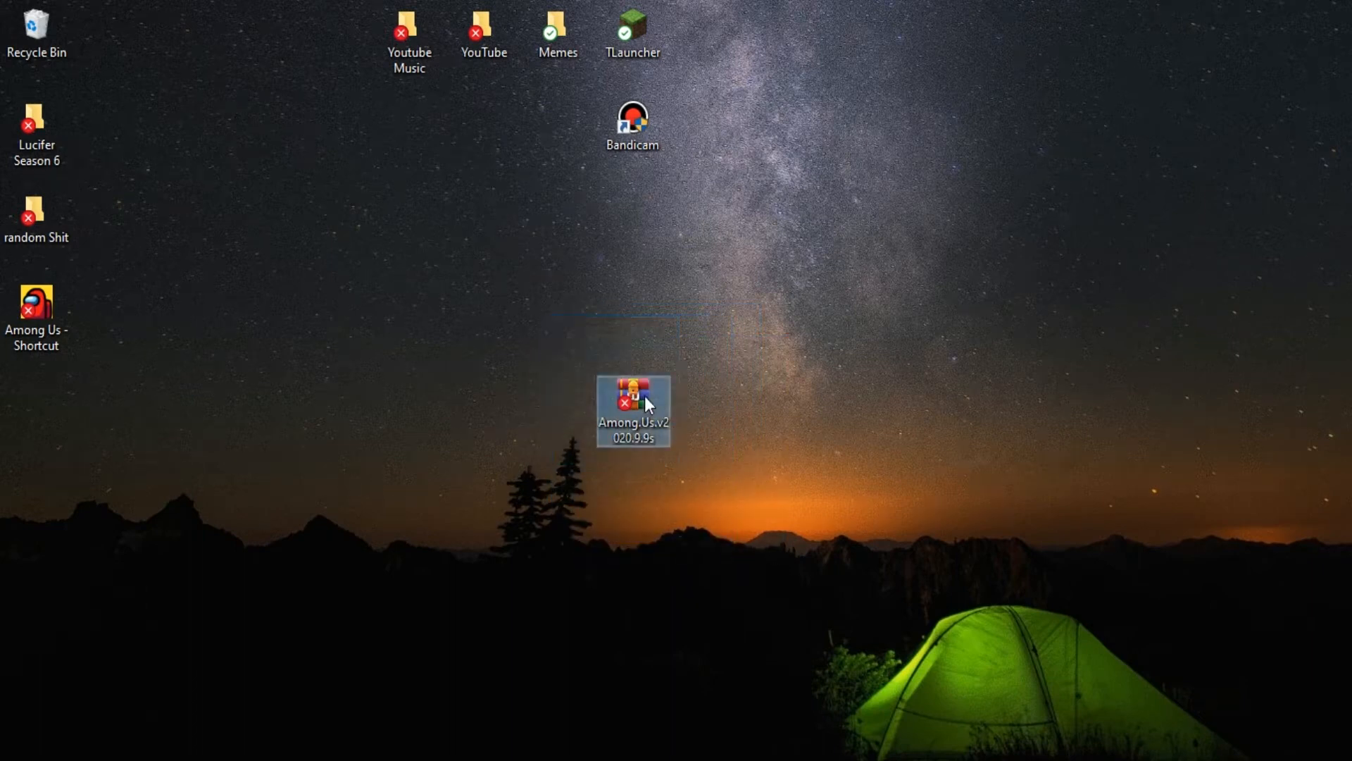
- Move the archive aside and Extract Here with WinRAR into a same-named desktop folder
left_click_drag(633, 410, 1005, 301)
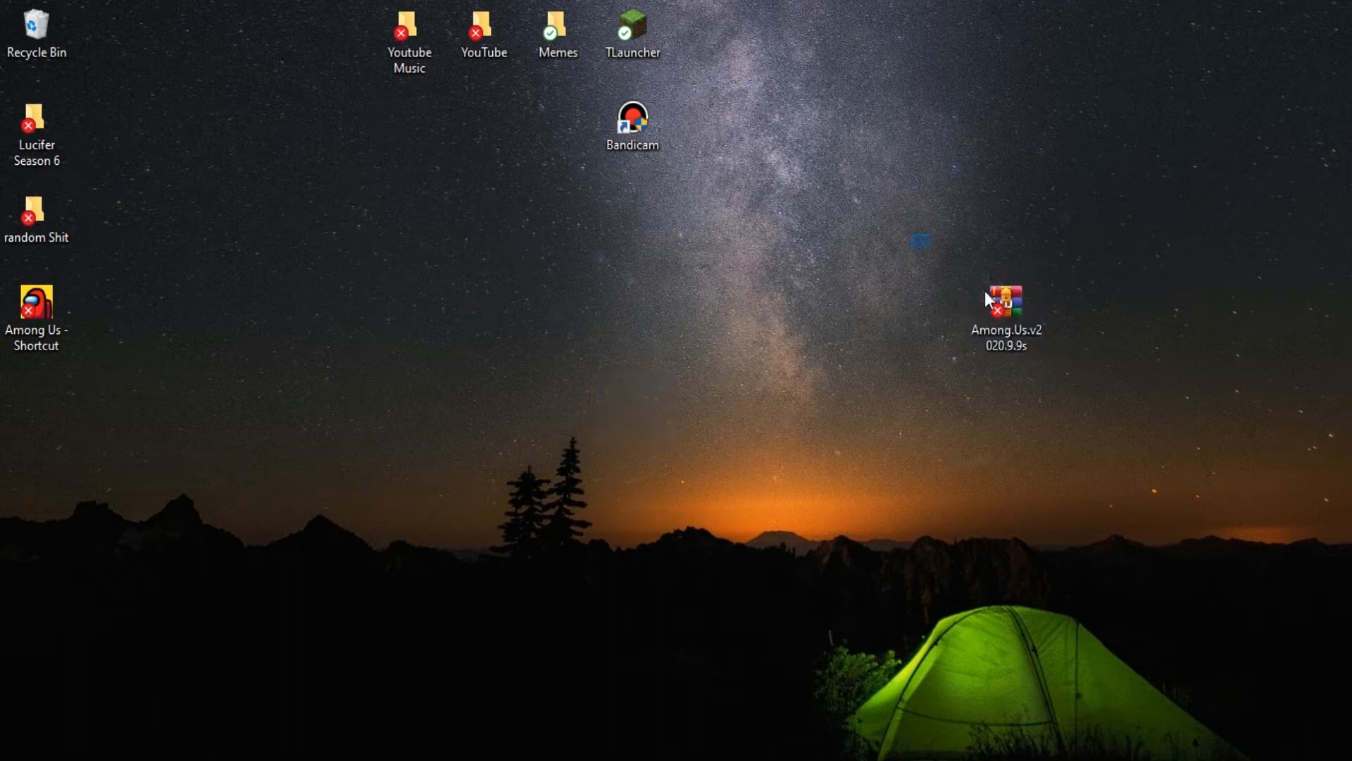
left_click(1005, 310)
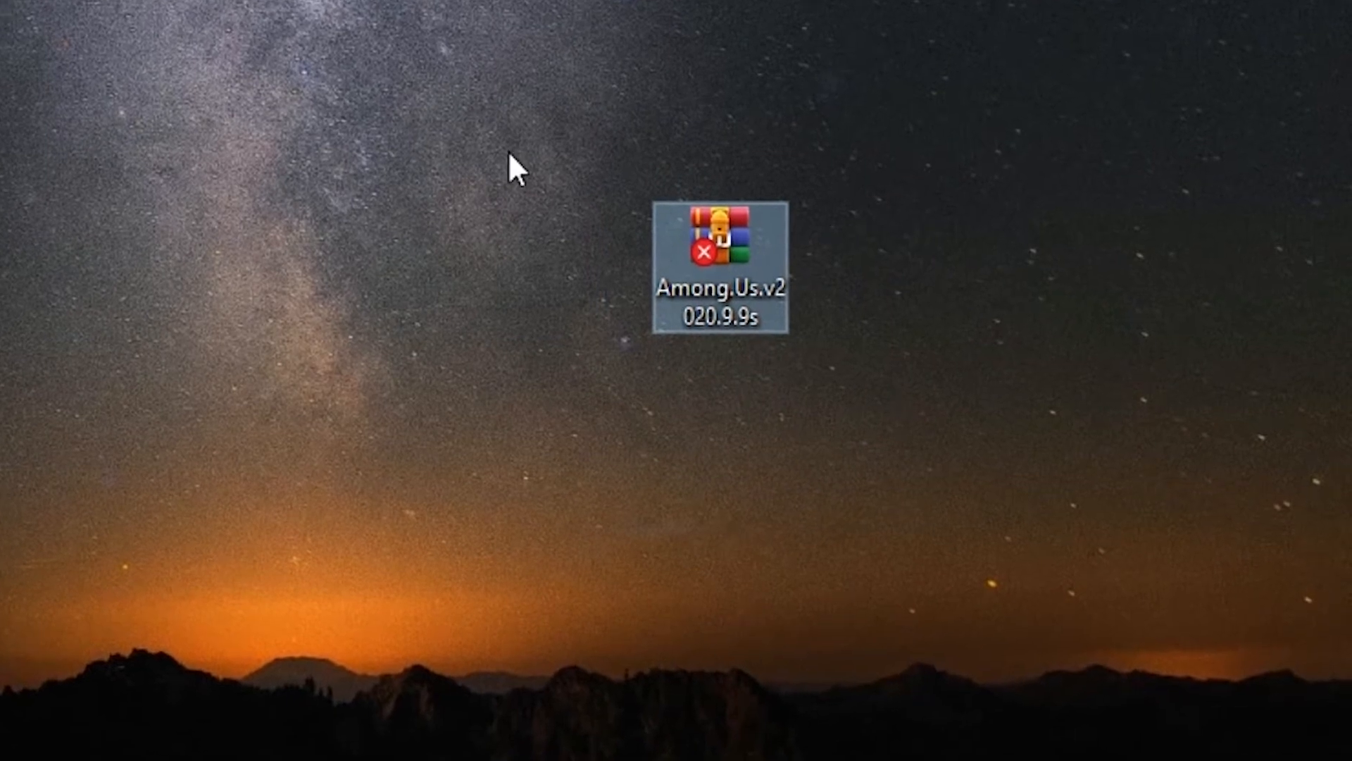
left_click(720, 251)
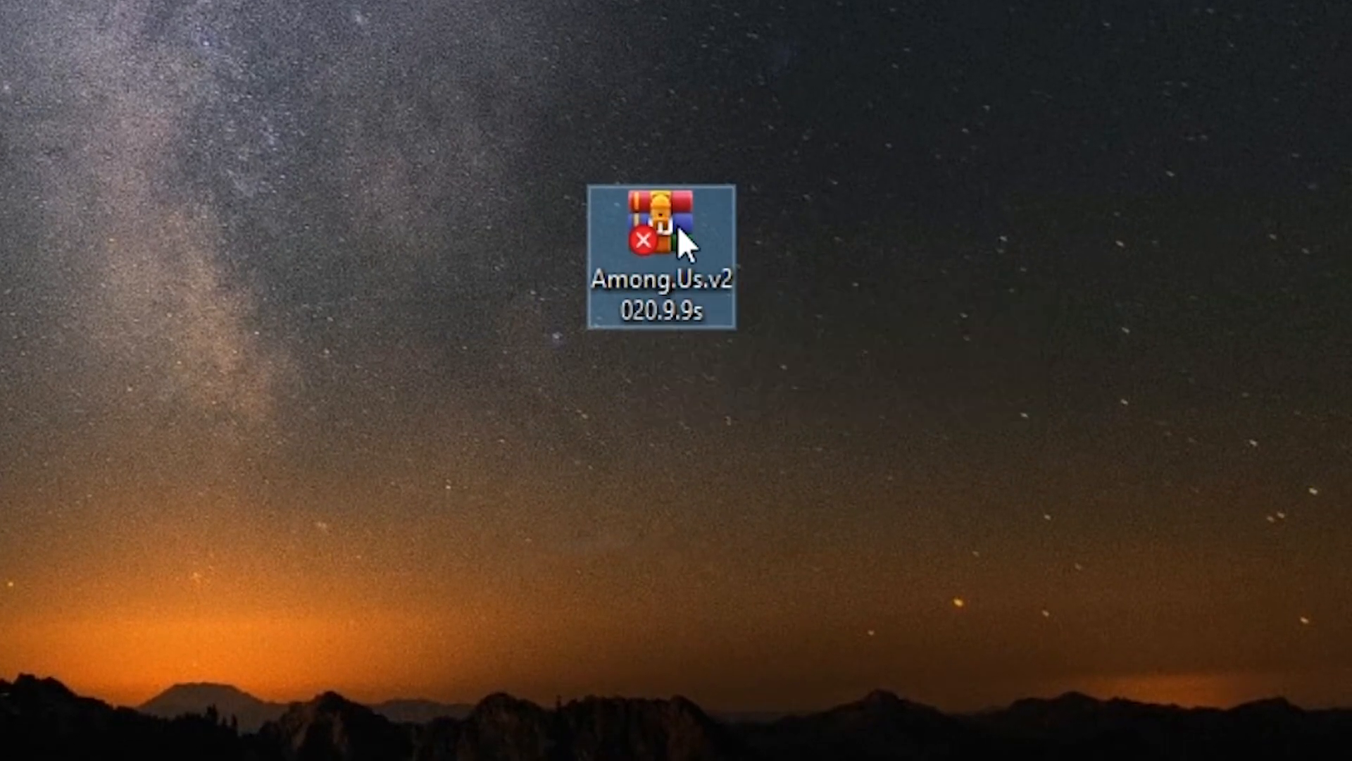
right_click(659, 241)
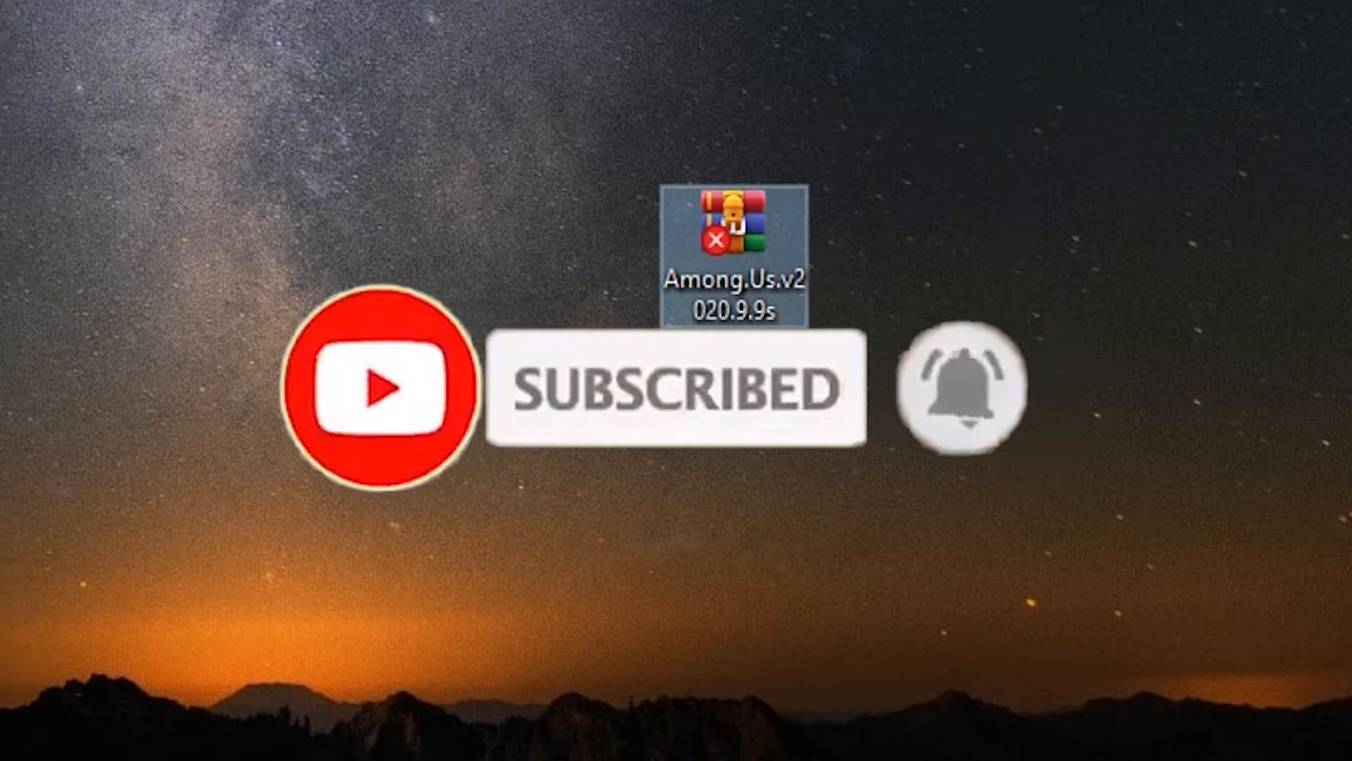
double_click(732, 241)
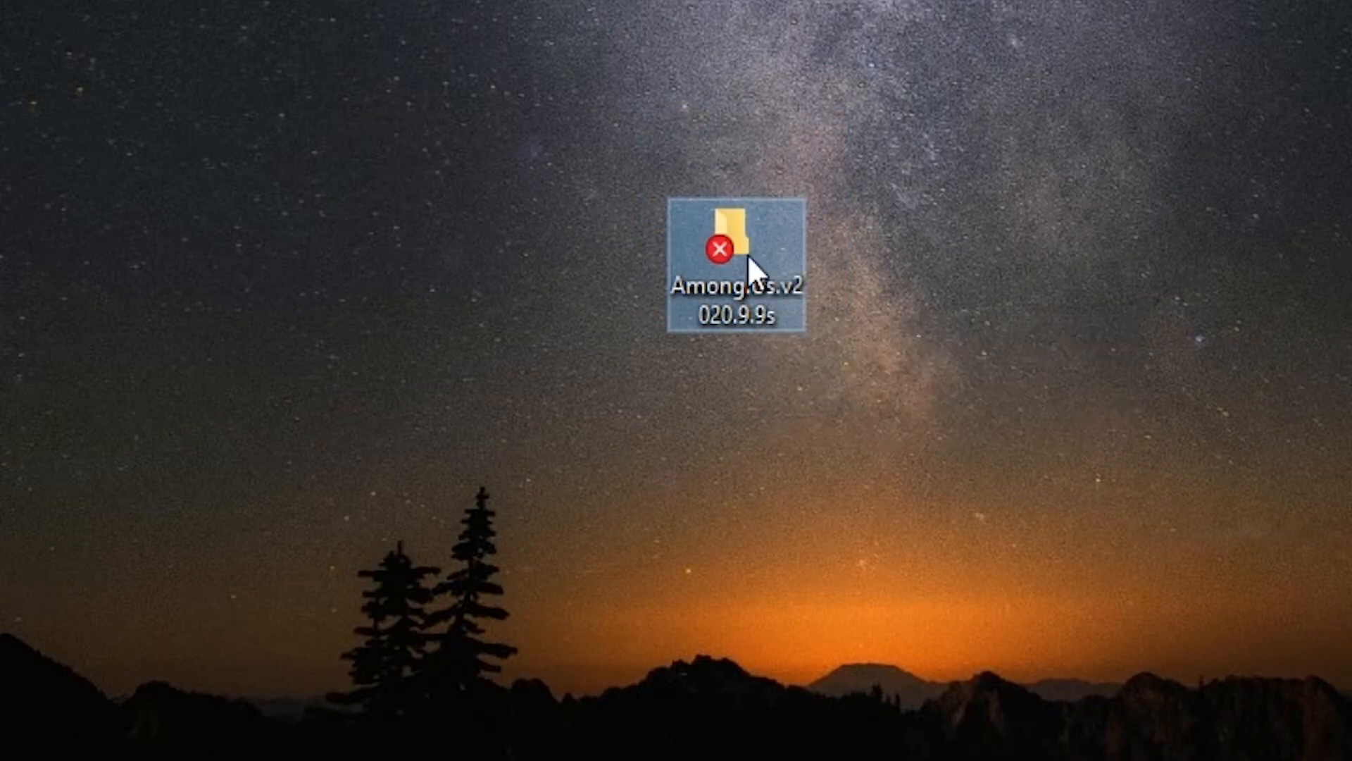
- Drill through the nested Among.Us.v2020.9.9s folders and run the Among Us application
double_click(740, 259)
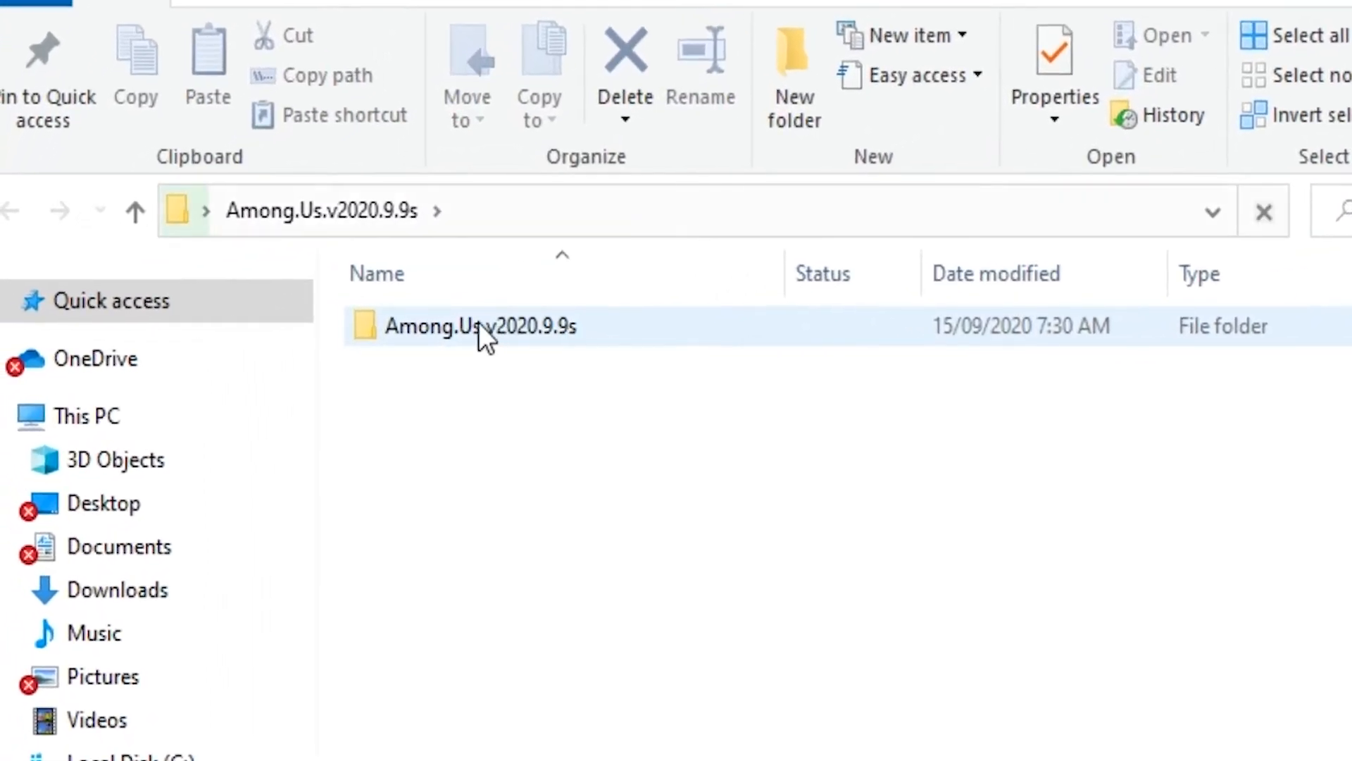
double_click(481, 325)
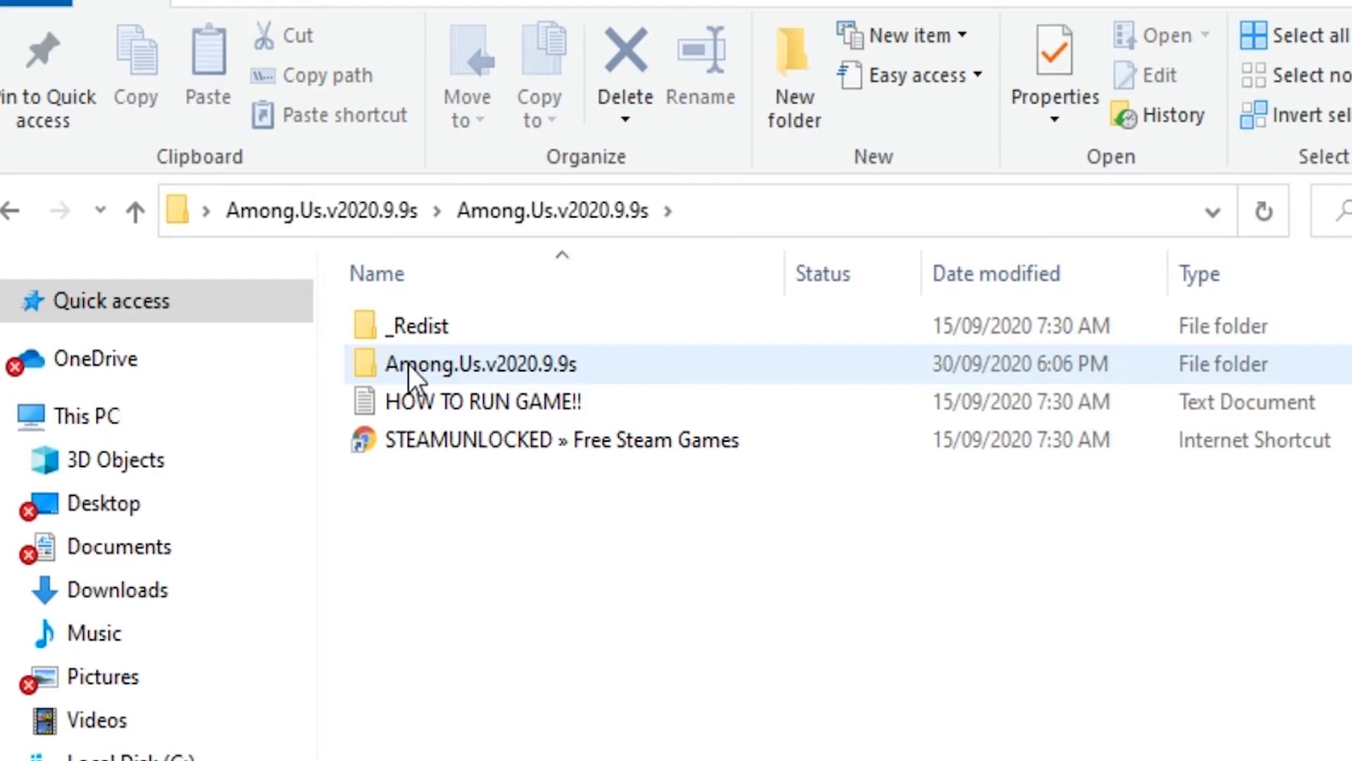
double_click(482, 364)
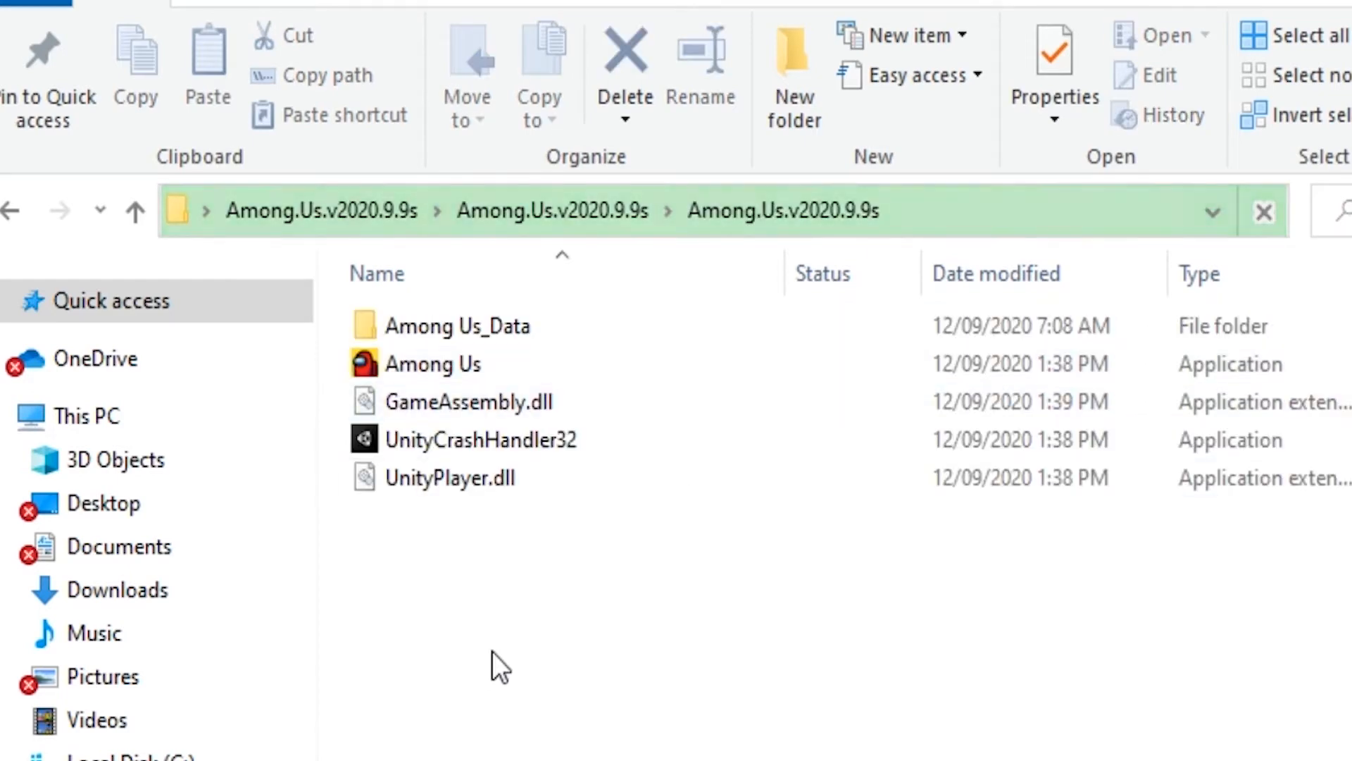
key("ctrl+a")
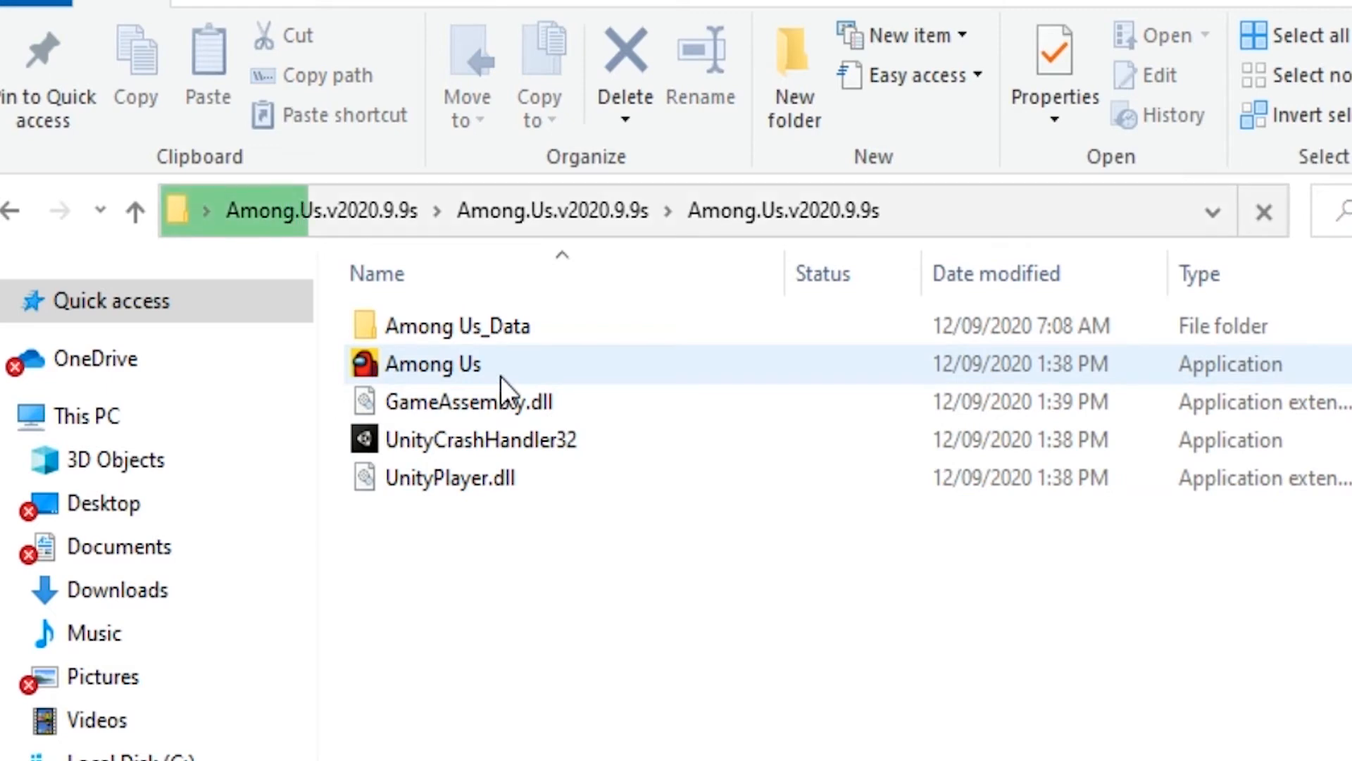
double_click(432, 364)
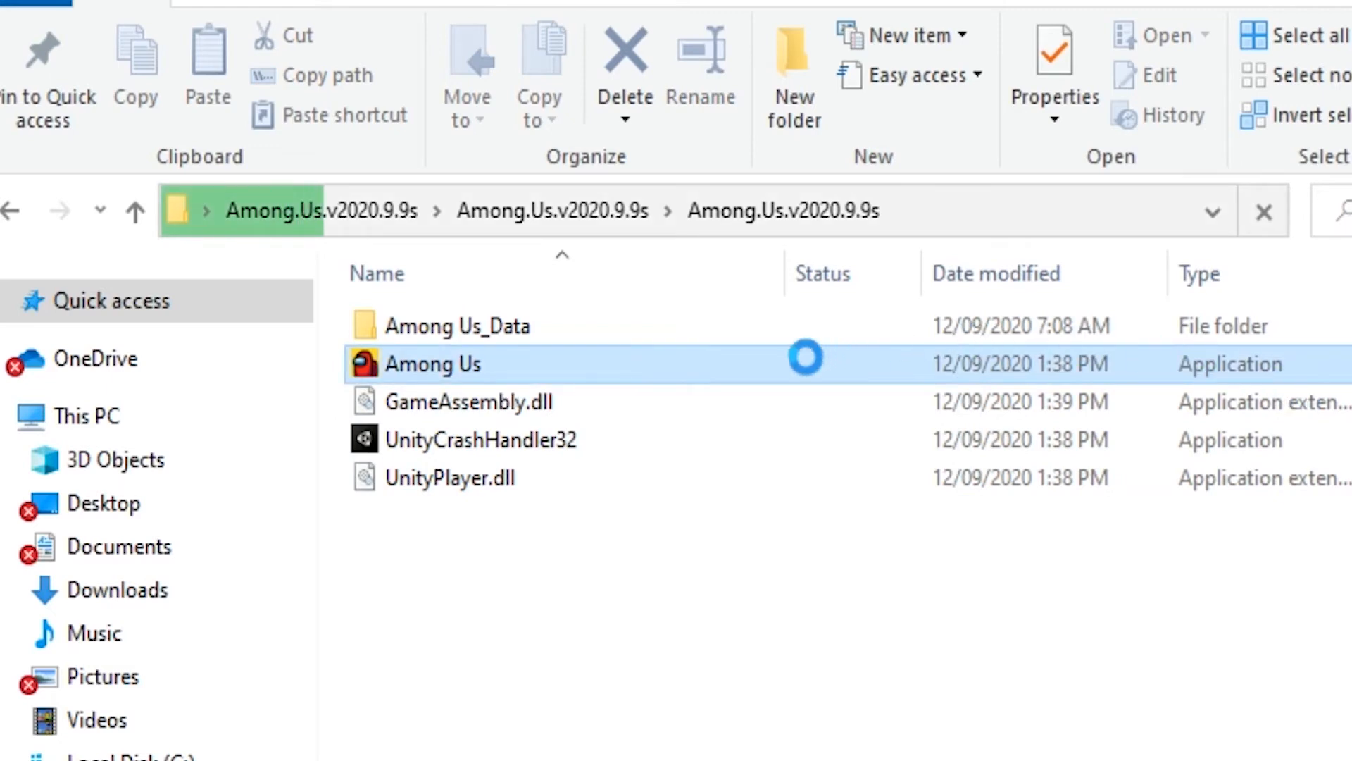
right_click(434, 363)
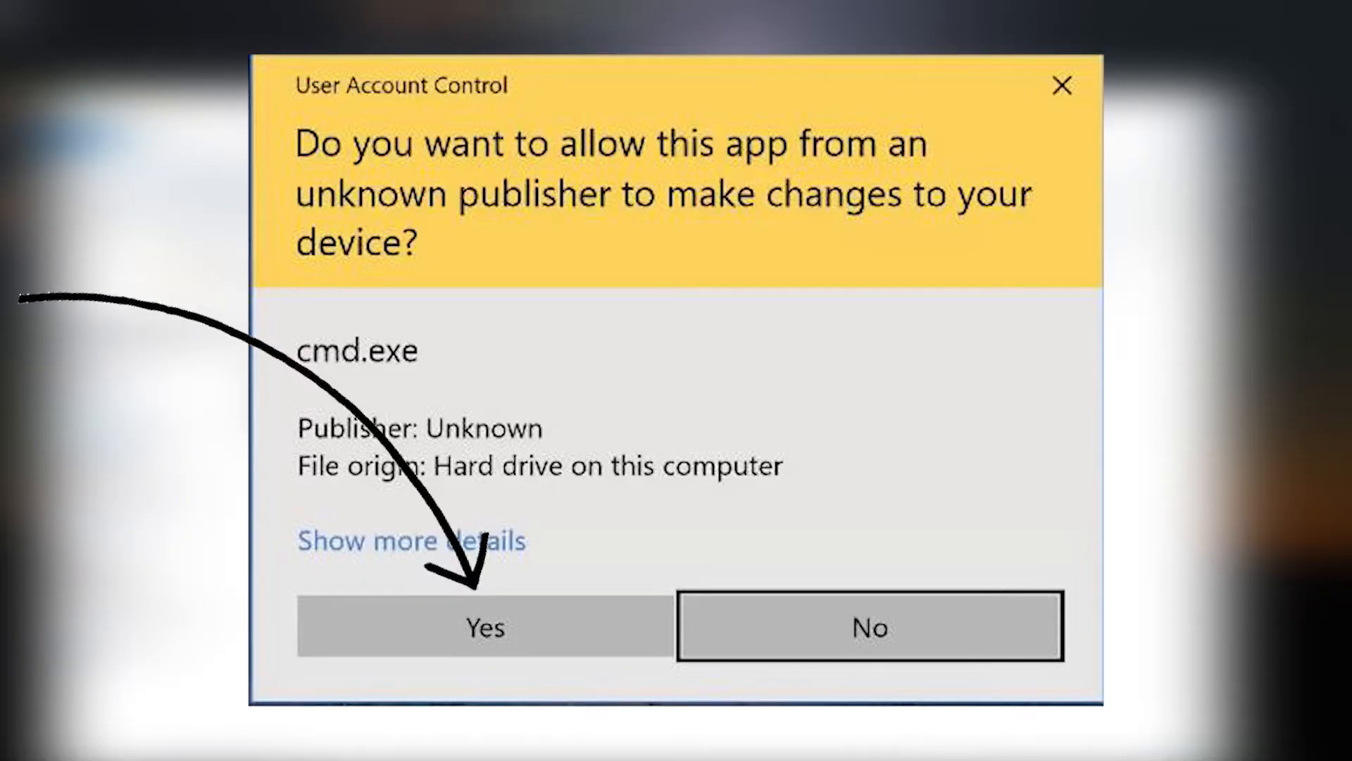
- Start Among Us from the game folder and return to the innermost game folder
left_click(483, 627)
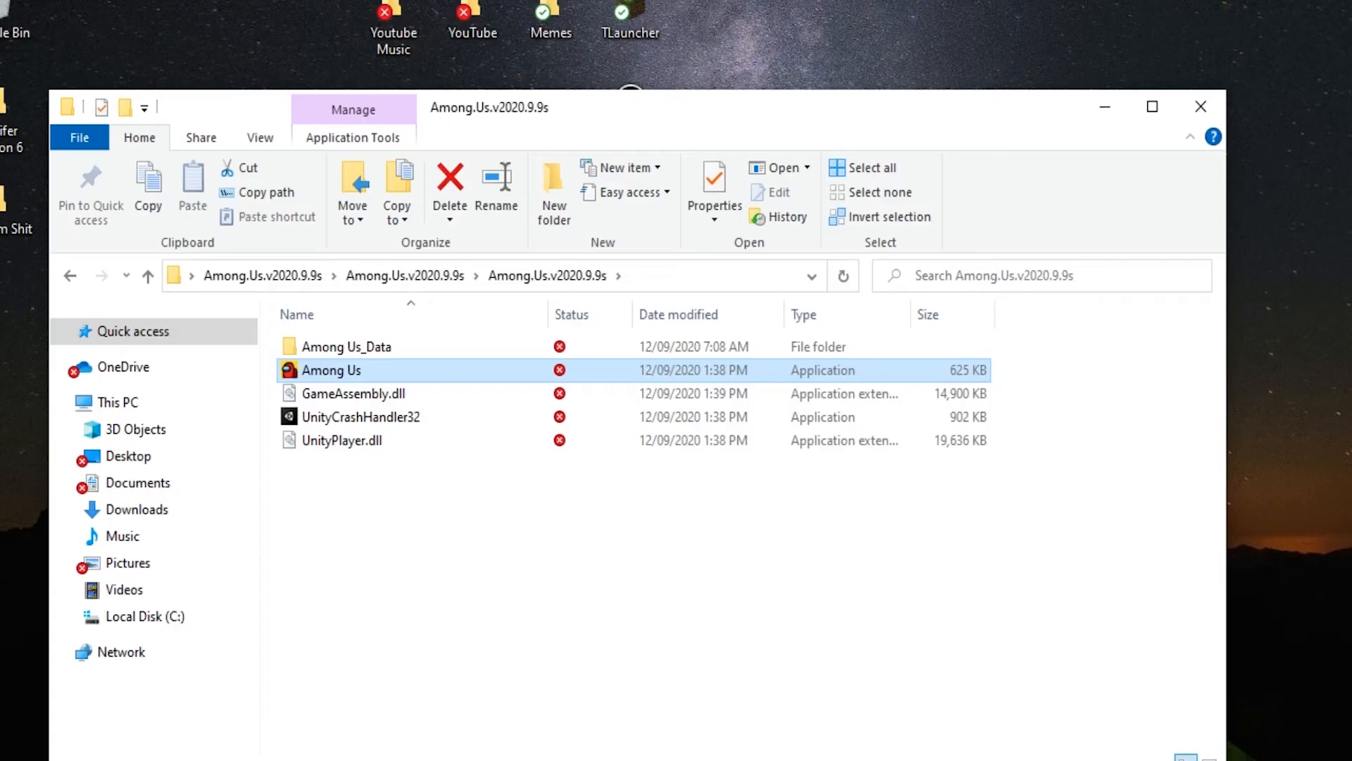
double_click(330, 371)
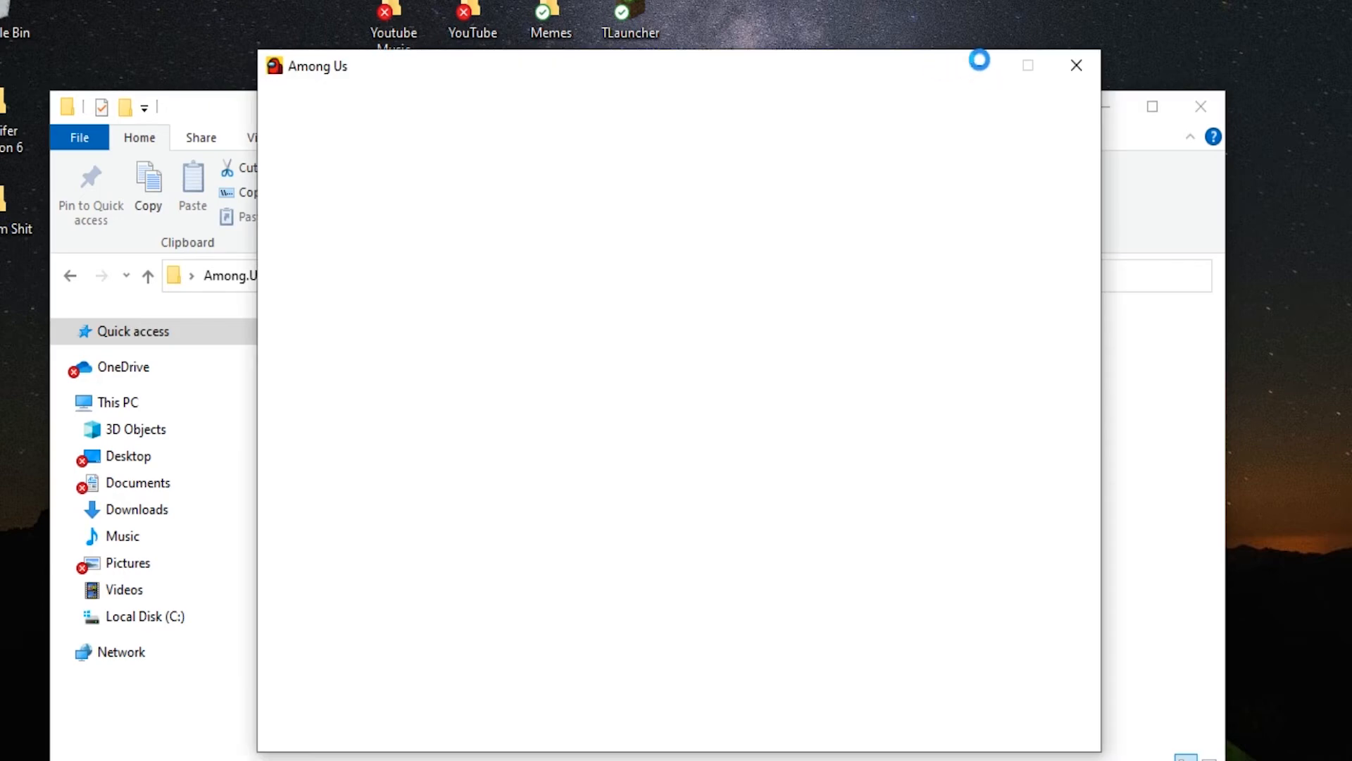
left_click(330, 369)
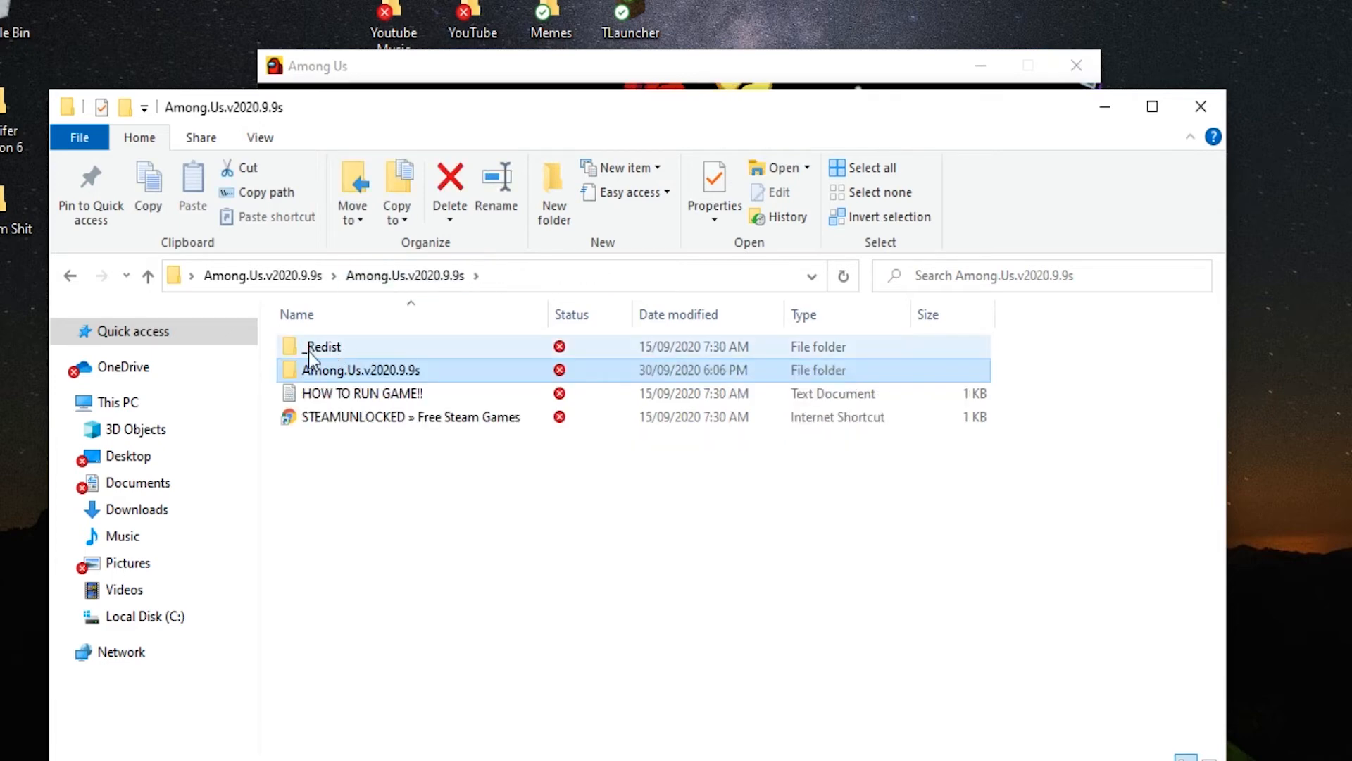
double_click(324, 347)
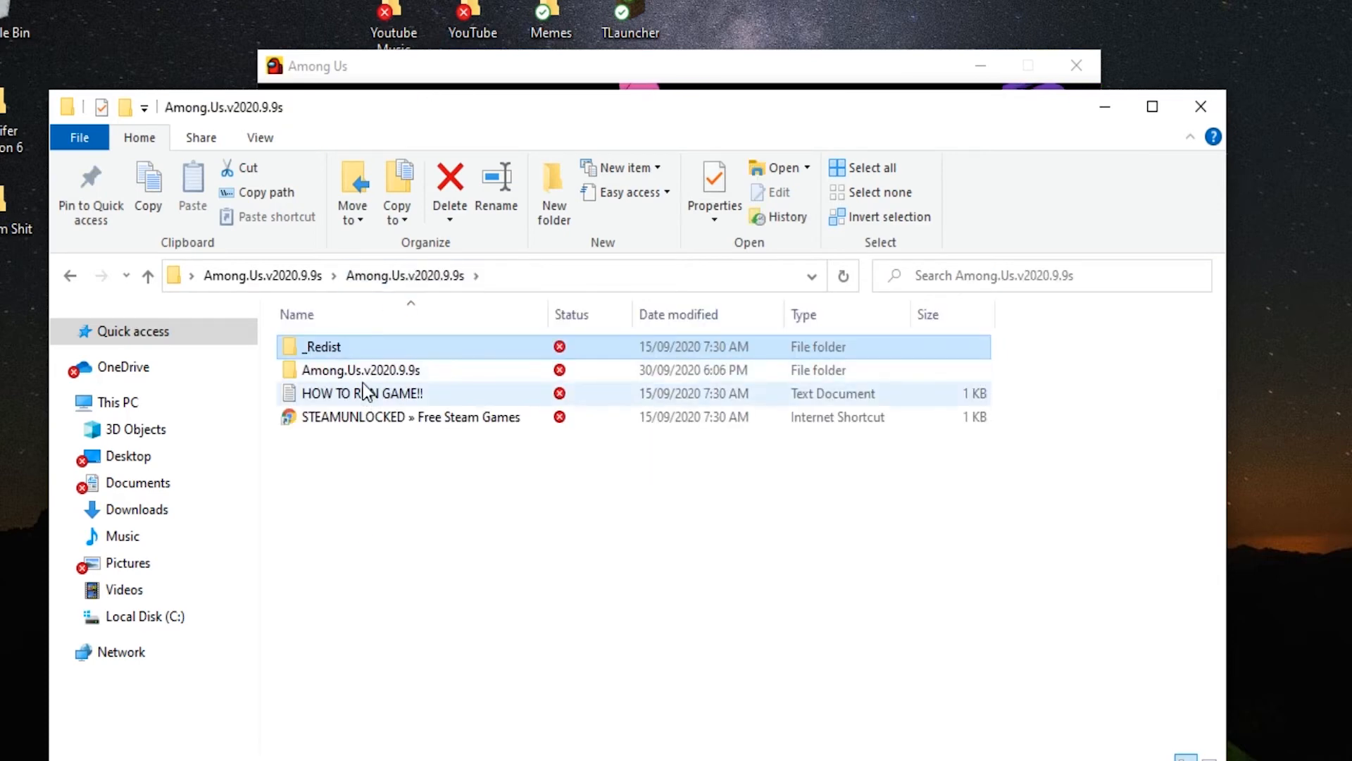
double_click(360, 369)
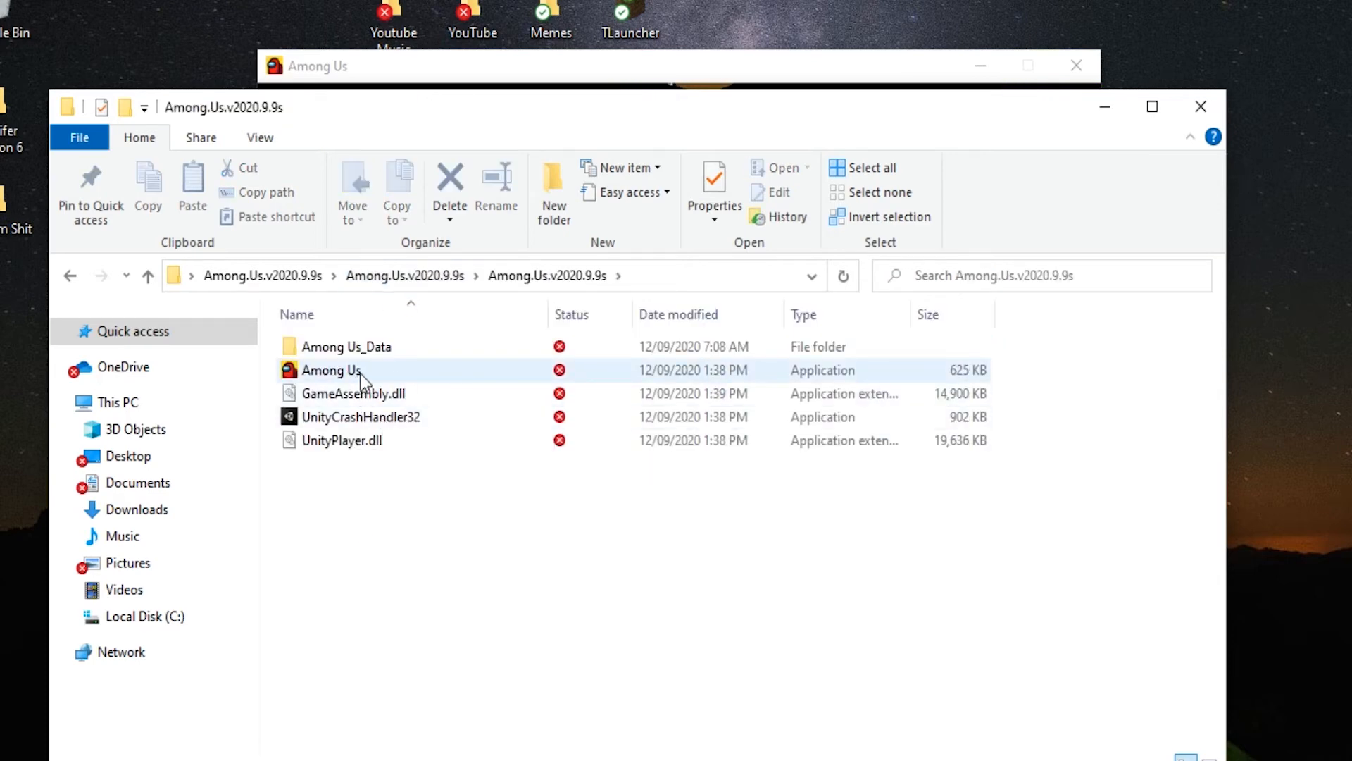
mouse_move(346, 371)
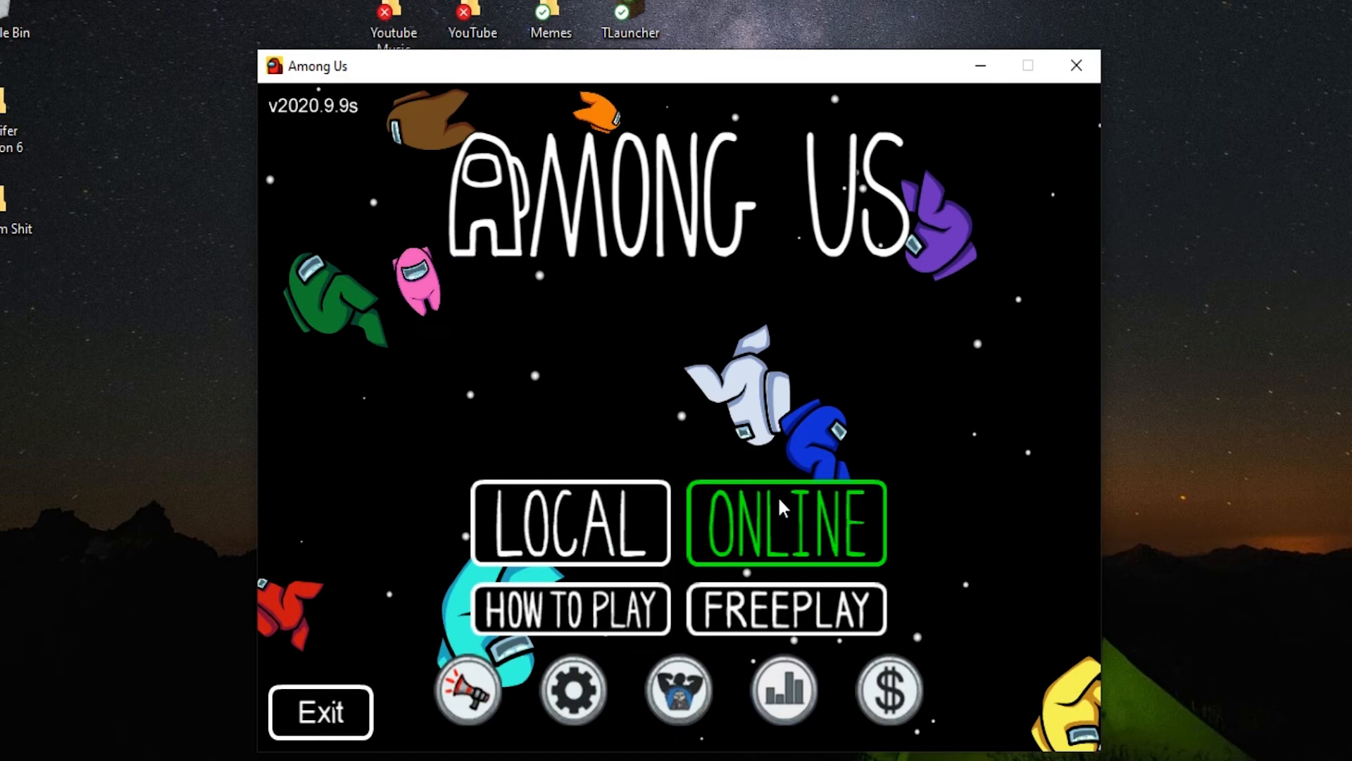
- Go Online, Find Game, join a public Skeld lobby and browse the hats and skins customization
left_click(785, 524)
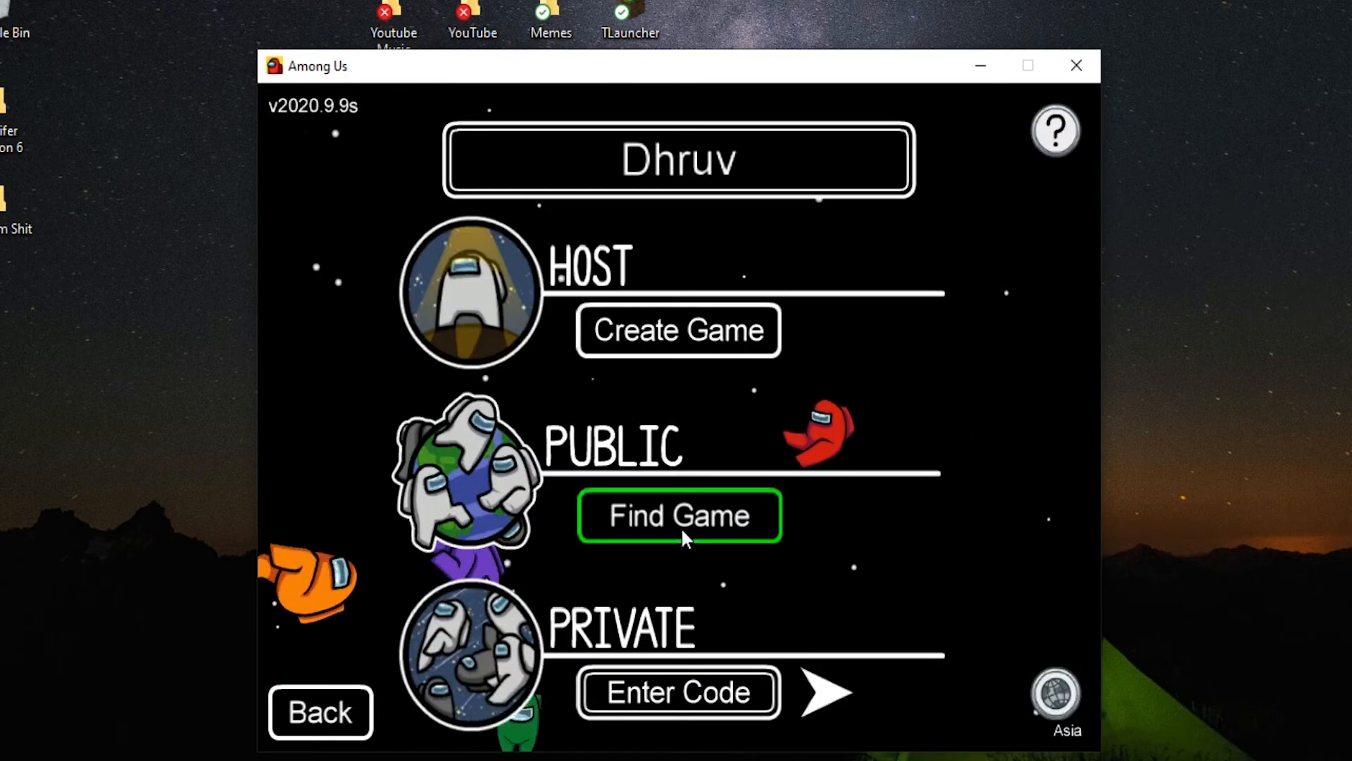
left_click(678, 516)
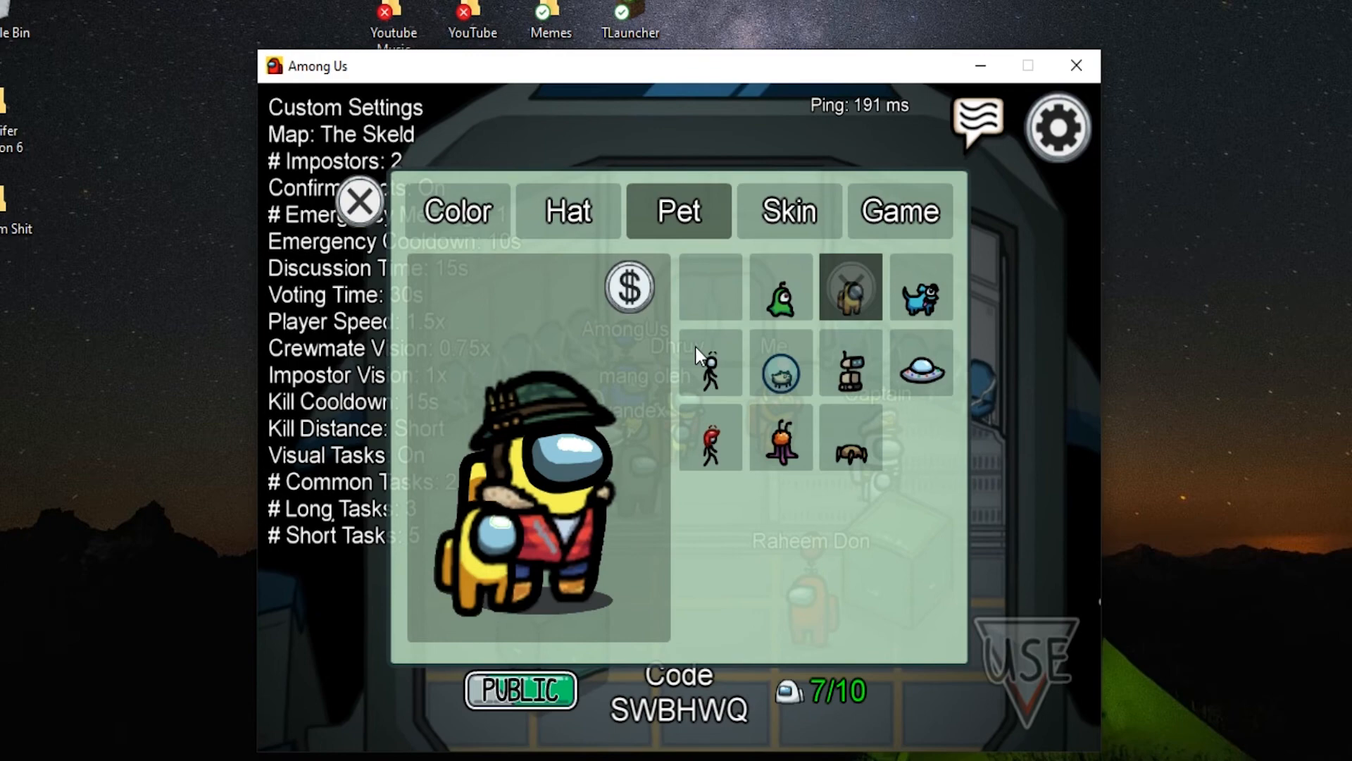
left_click(566, 210)
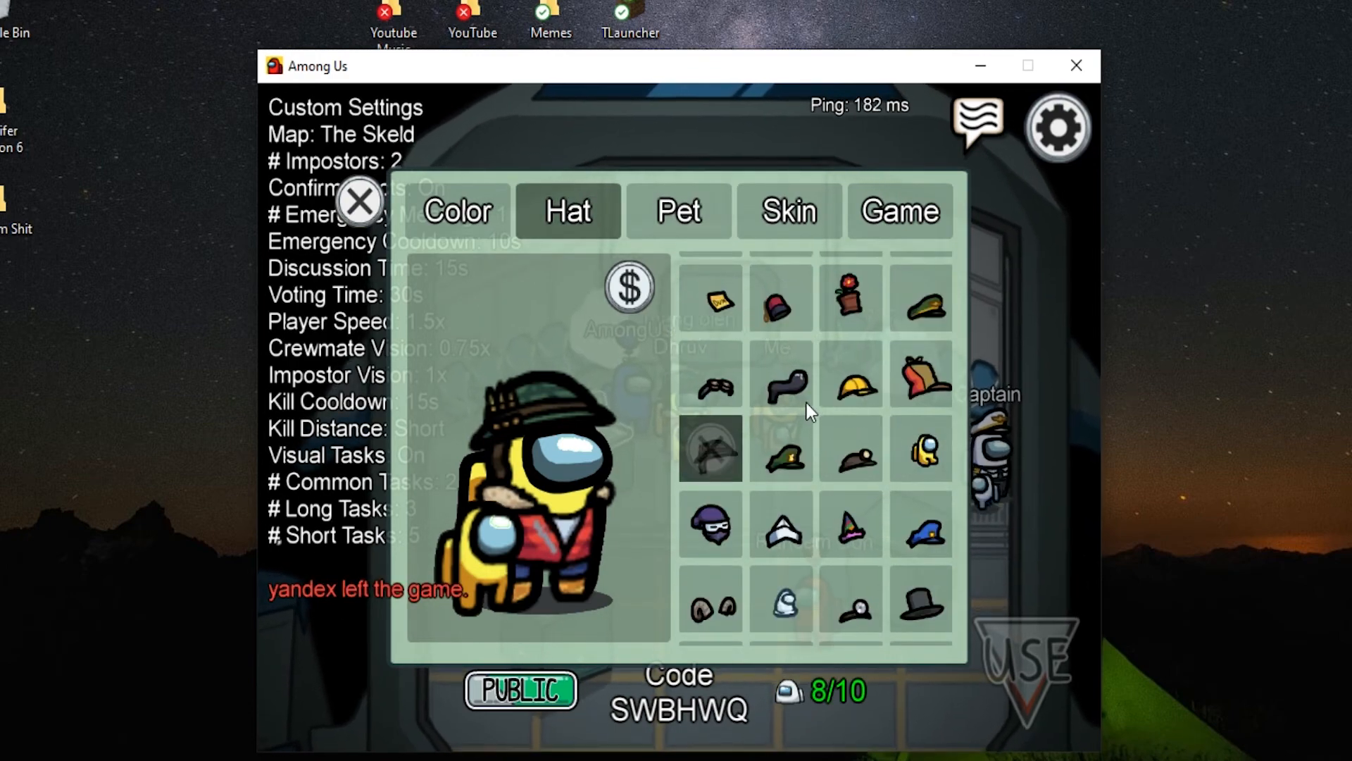
left_click(788, 210)
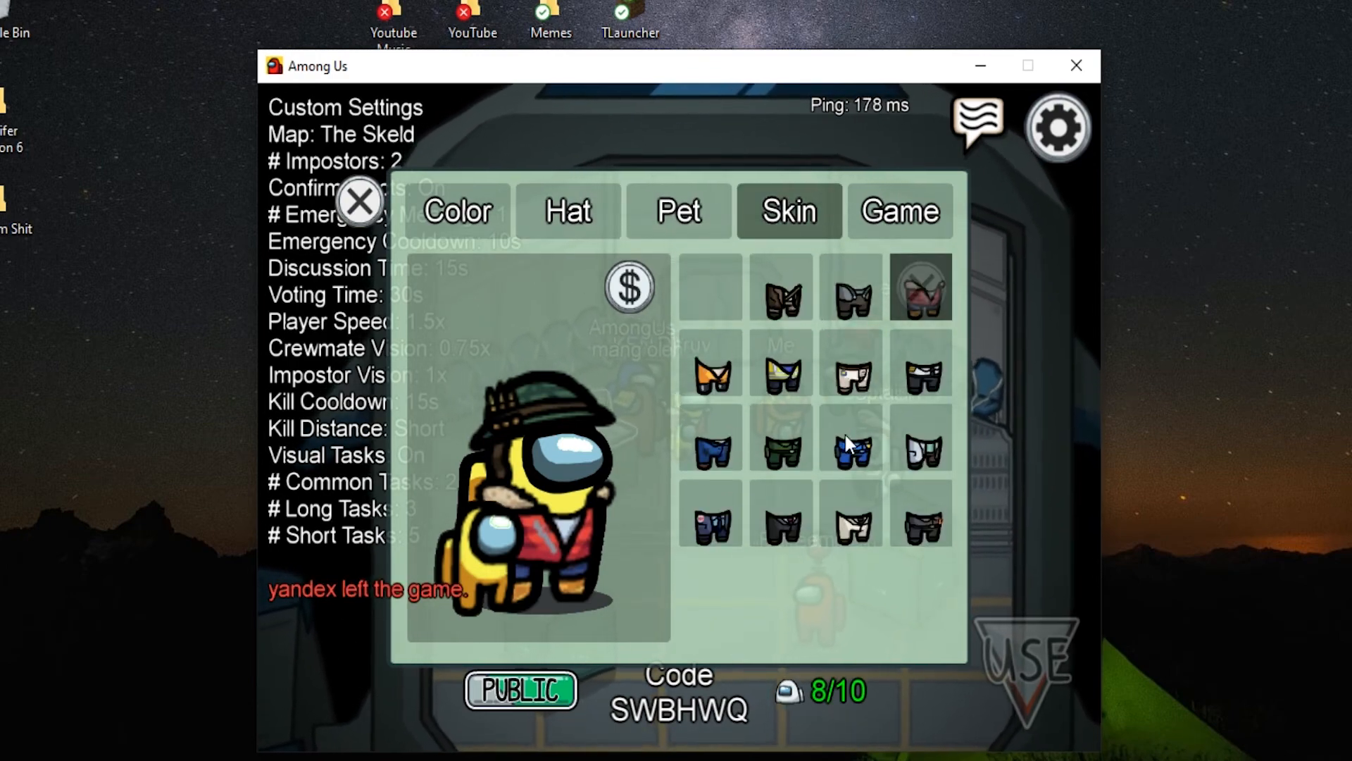
left_click(359, 201)
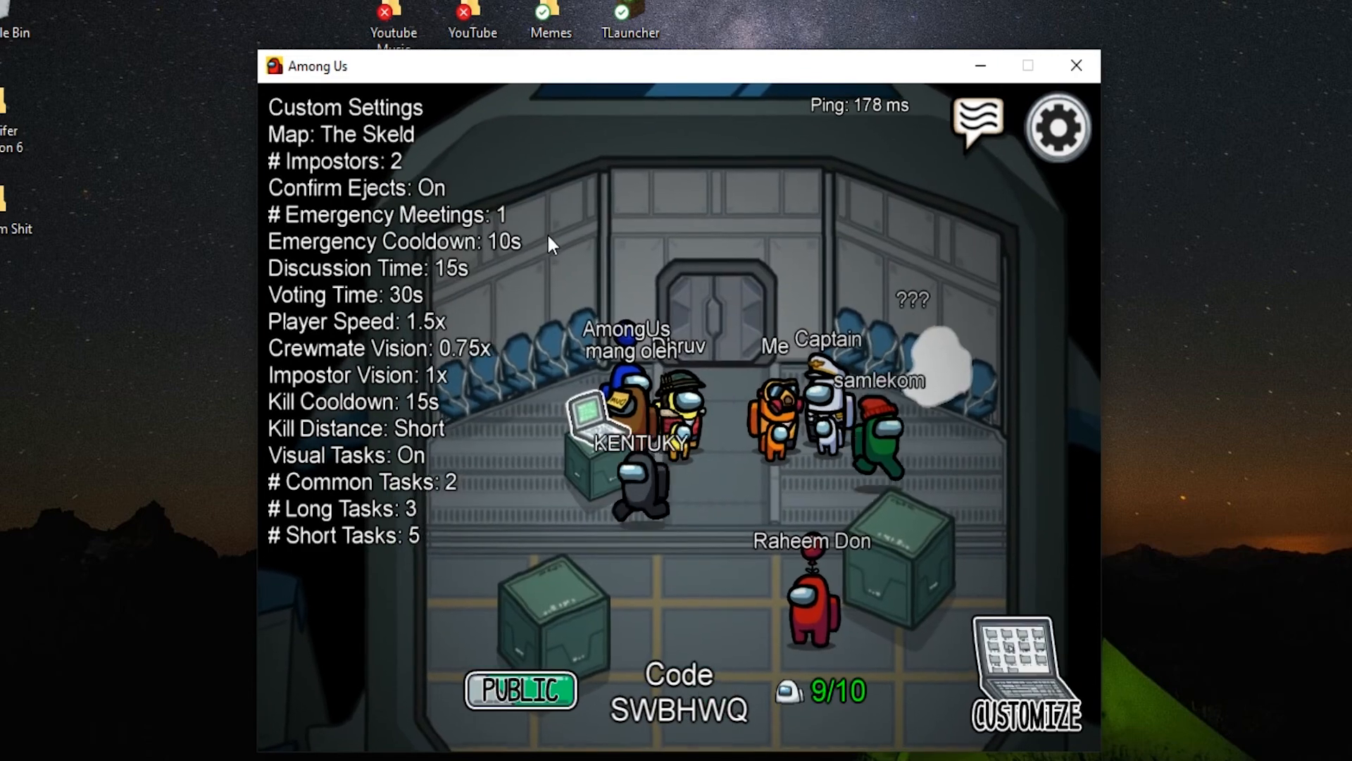
left_click(521, 690)
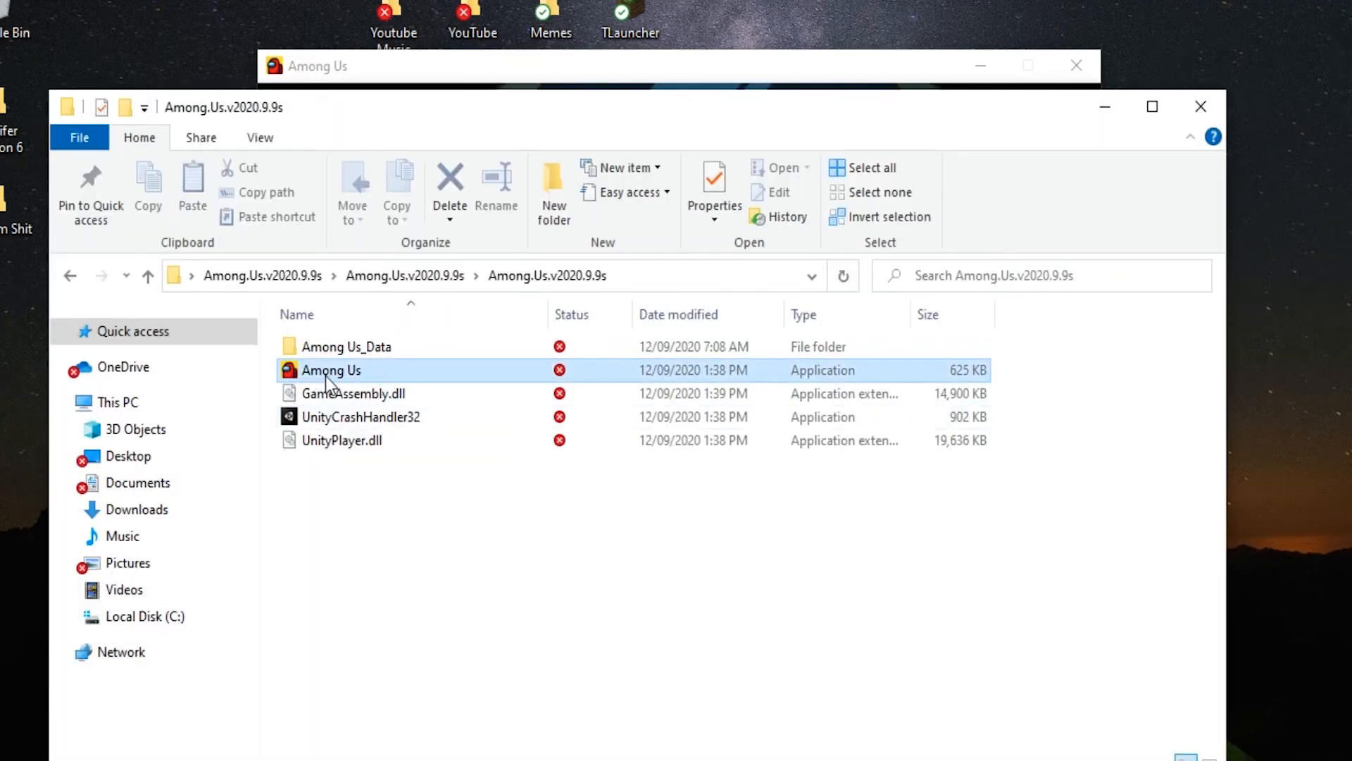
- Send the Among Us application to Desktop (create shortcut) as 'Among Us - Shortcut'
right_click(329, 371)
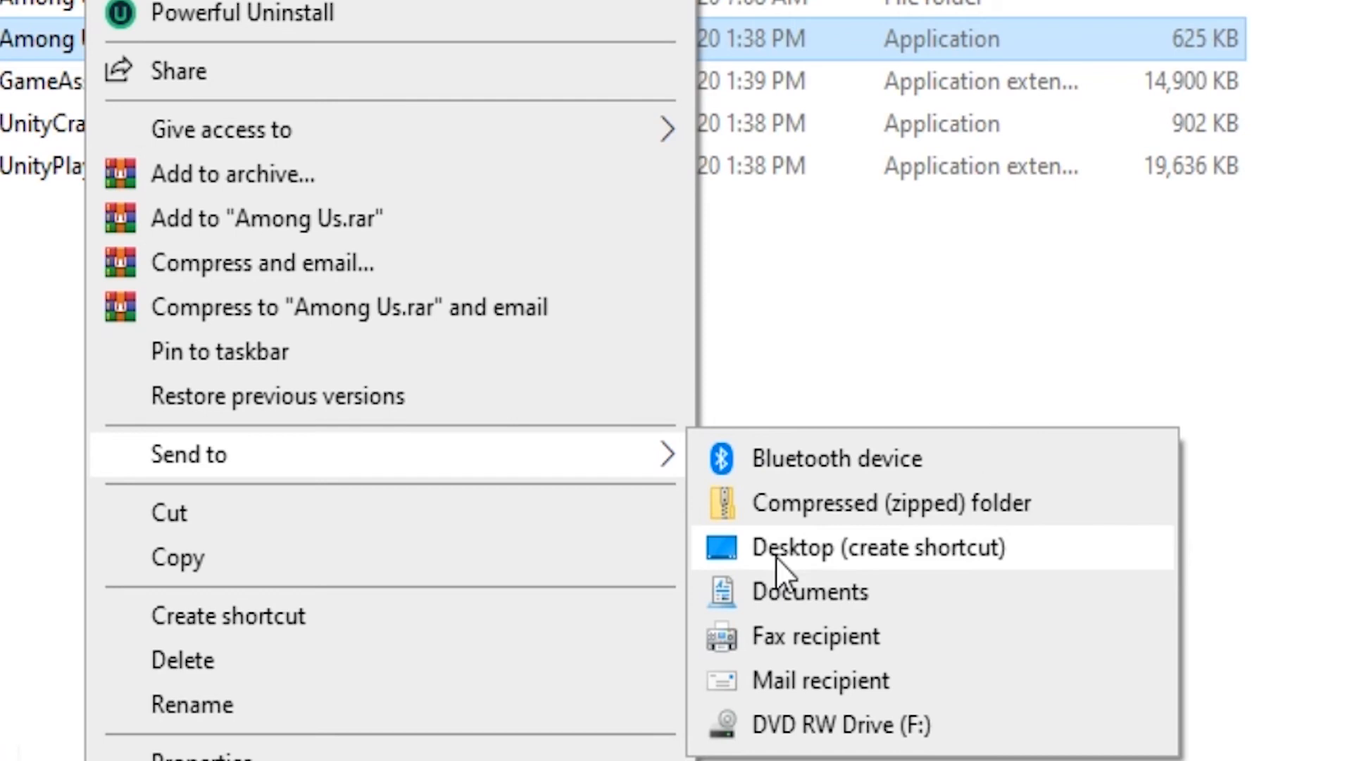
mouse_move(944, 573)
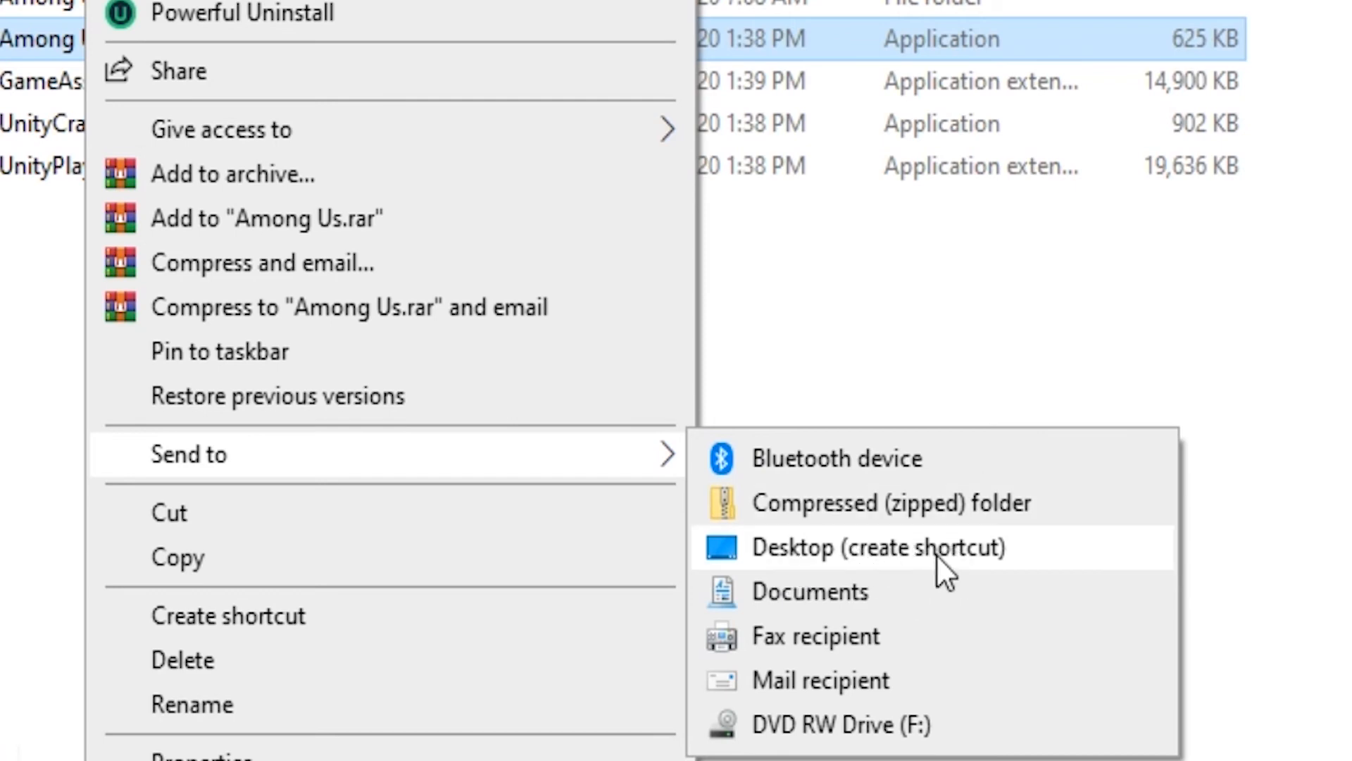
left_click(878, 547)
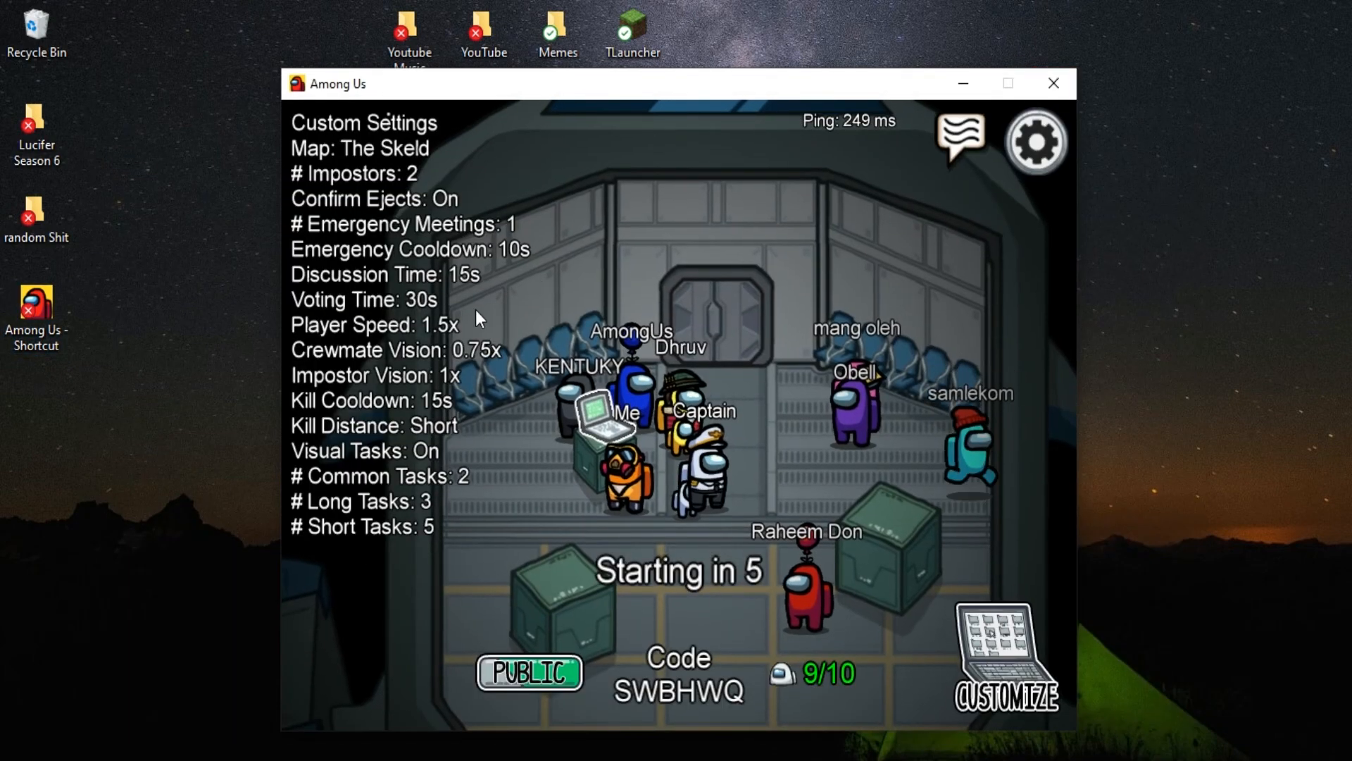
- Hide the game window so the desktop shows the new Among Us shortcut
left_click(1053, 84)
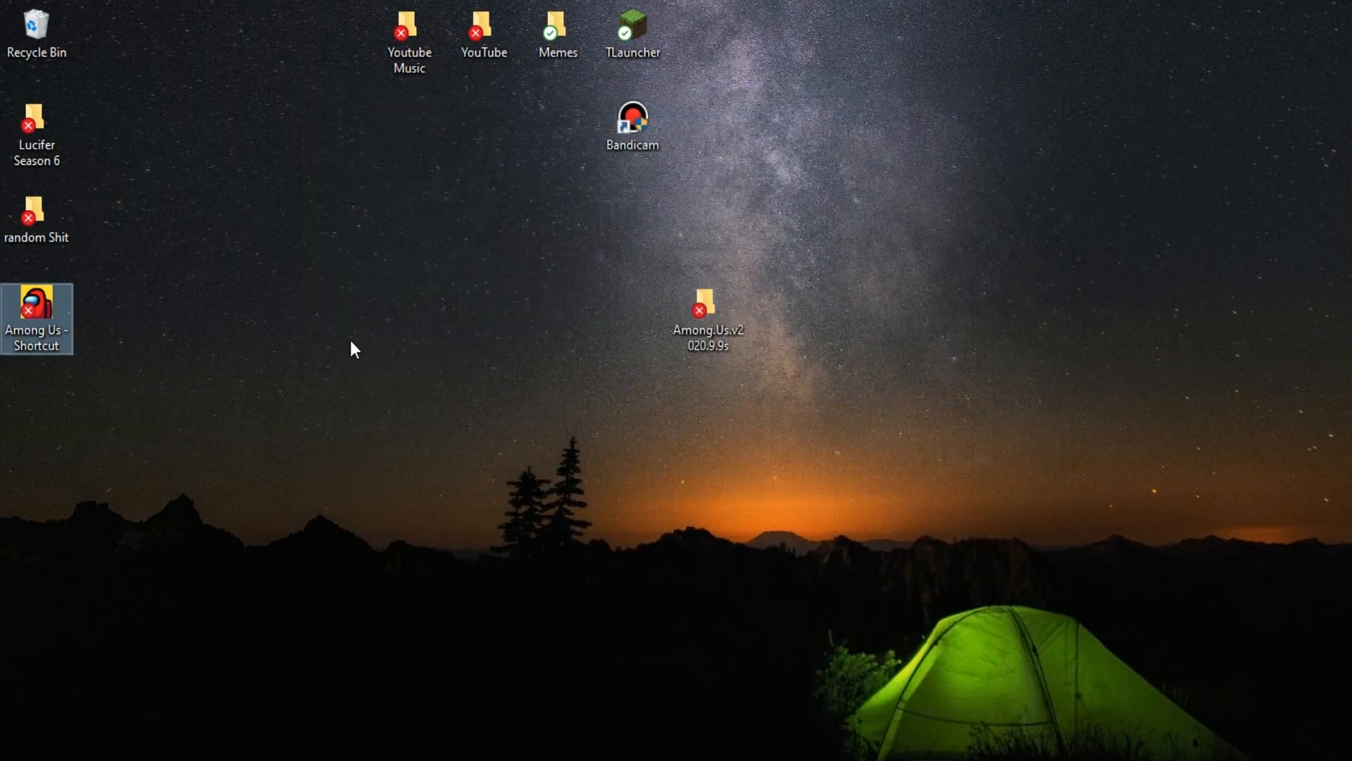
left_click(424, 494)
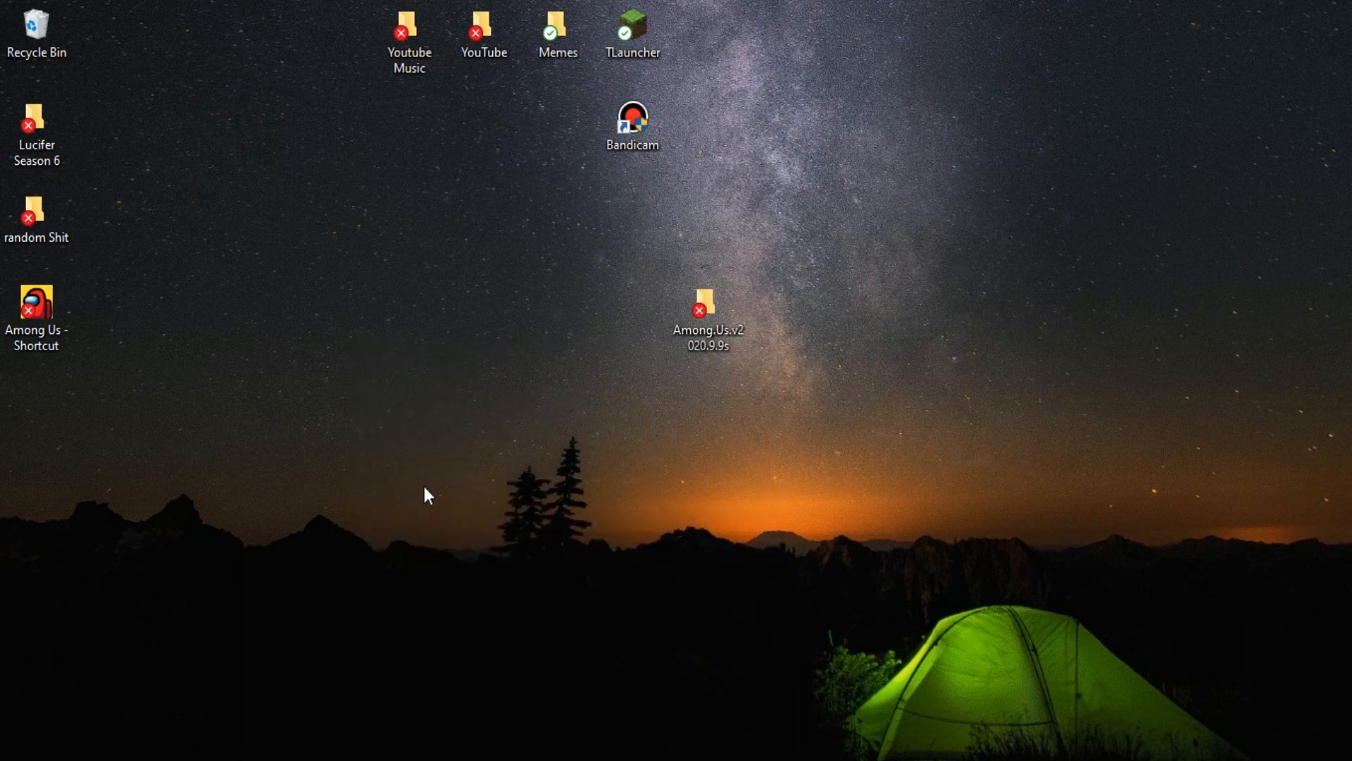
mouse_move(510, 520)
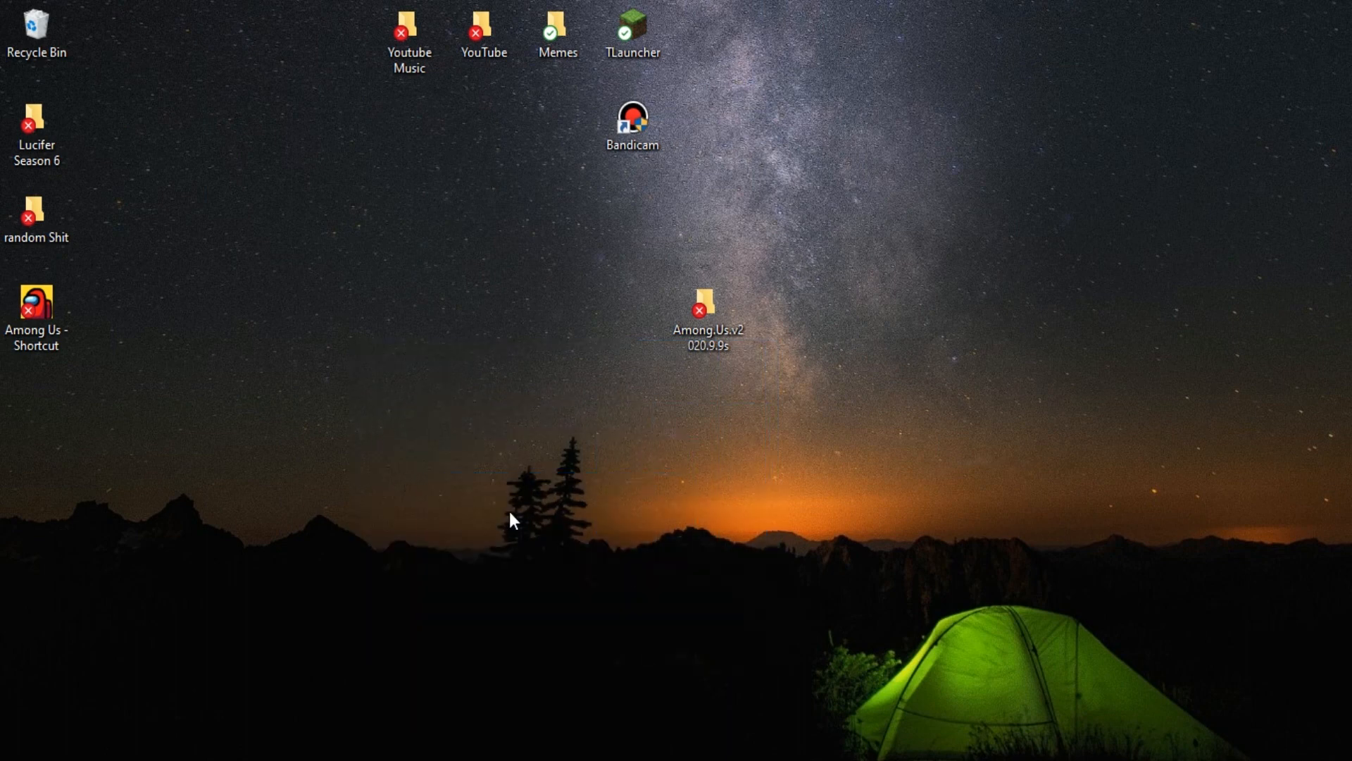